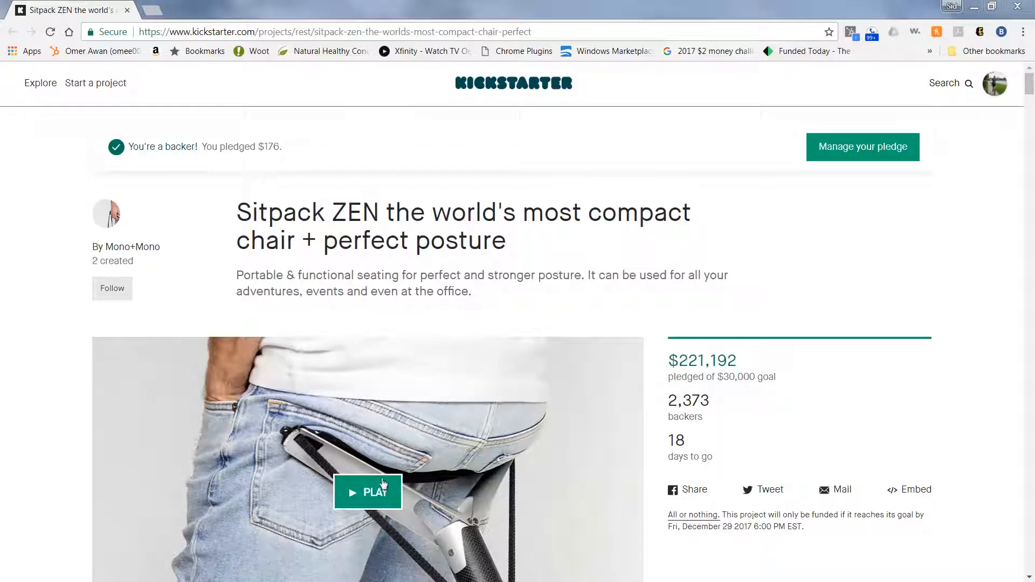
mouse_move(518, 479)
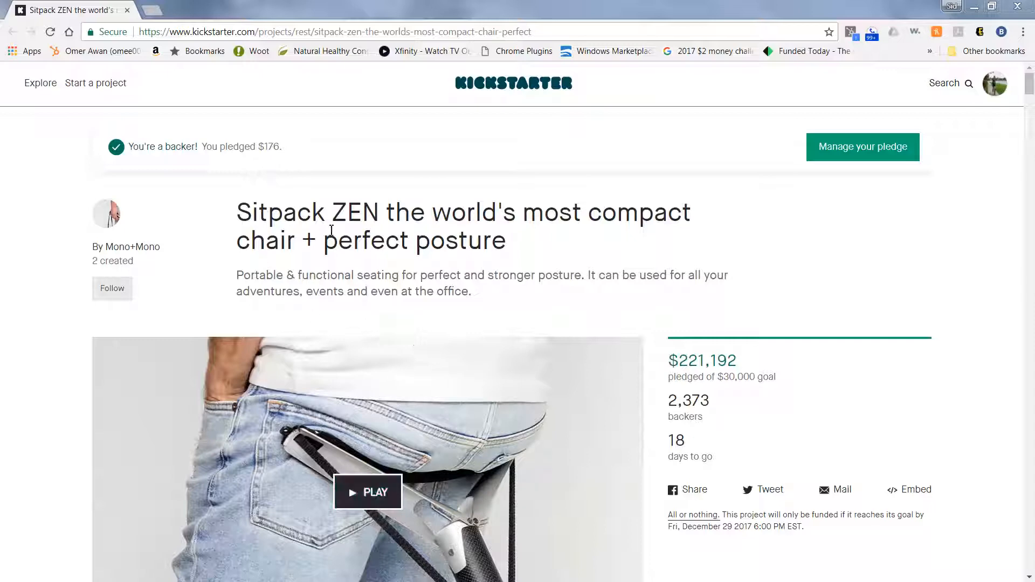
mouse_move(583, 237)
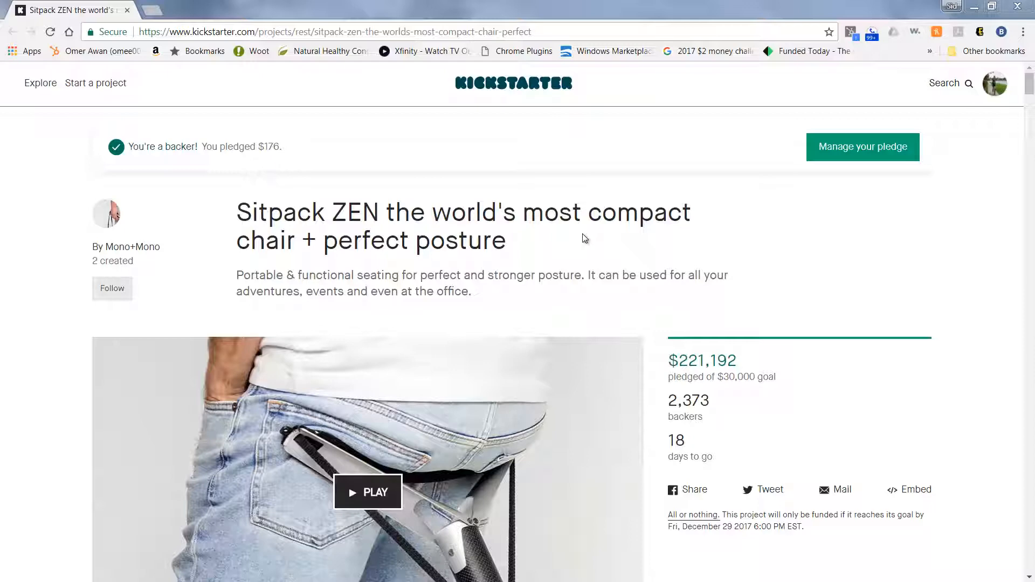
mouse_move(725, 553)
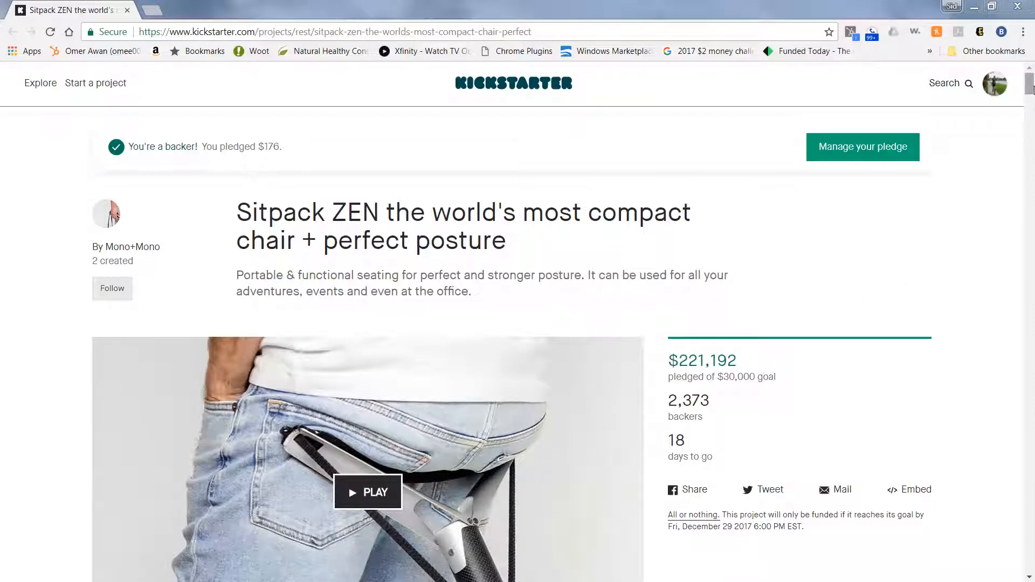
- Scroll to the About section alongside the $118 Early Bird Double Pack reward
scroll(down, 3)
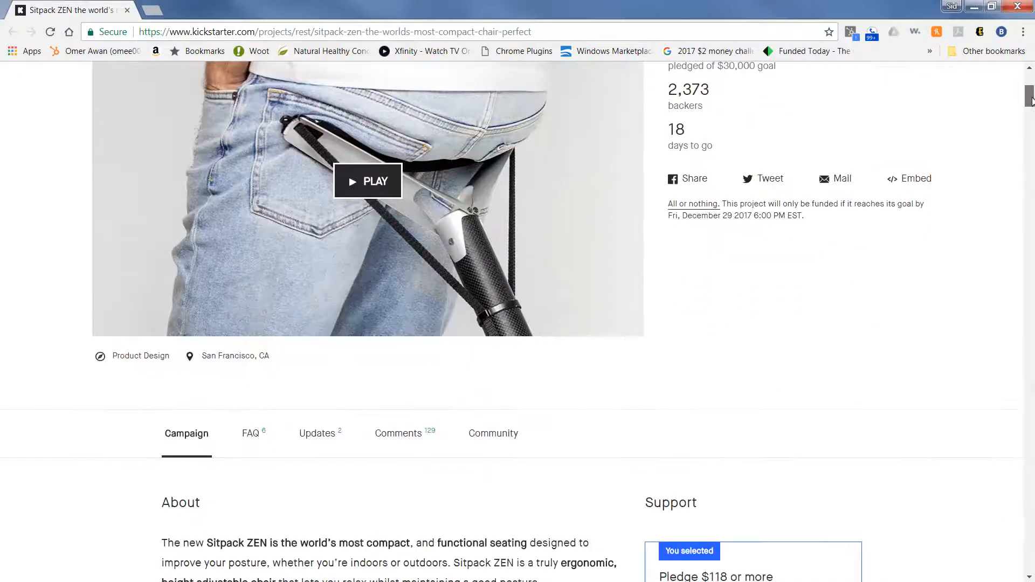
scroll(down, 3)
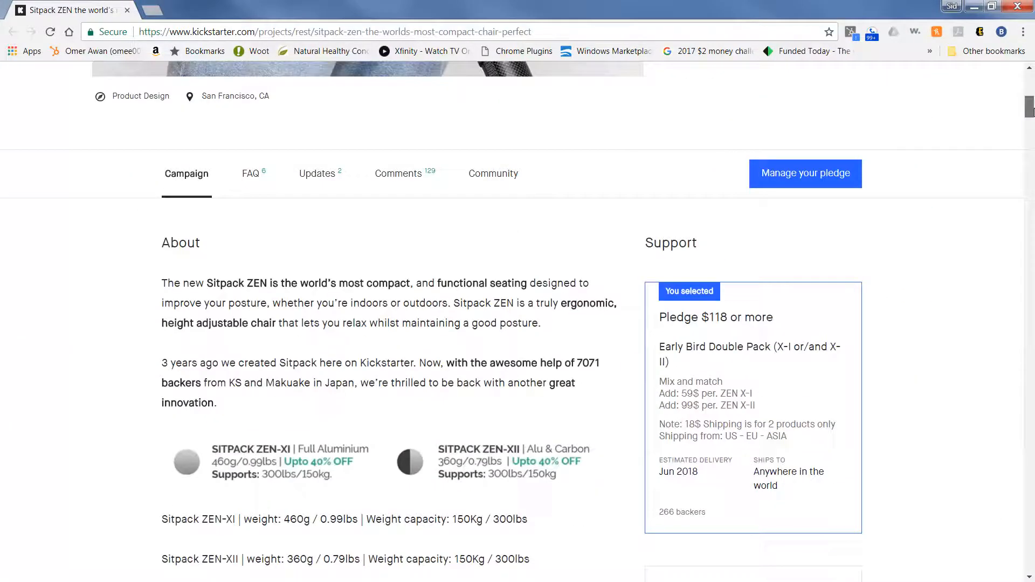
mouse_move(492, 173)
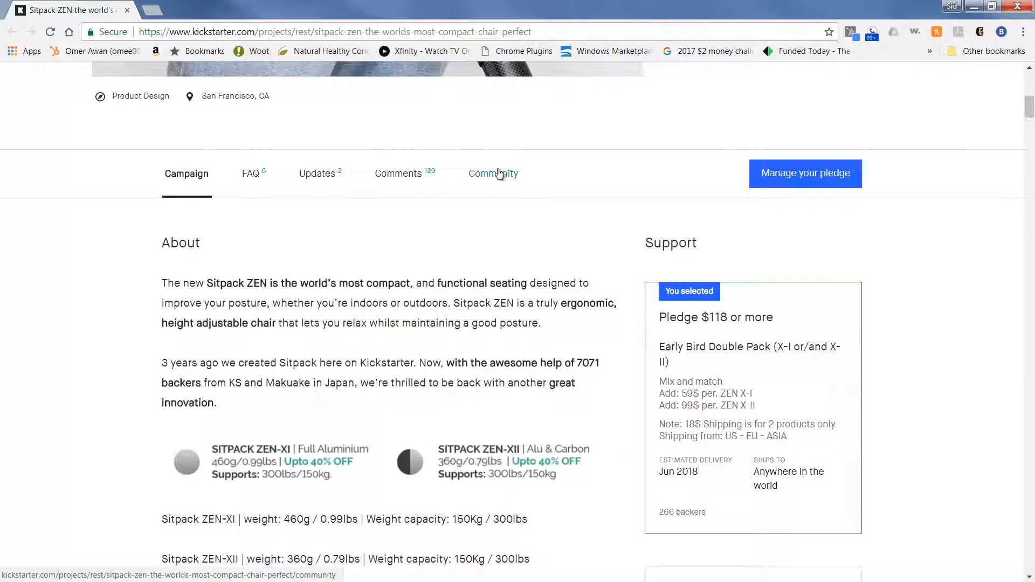
mouse_move(1023, 119)
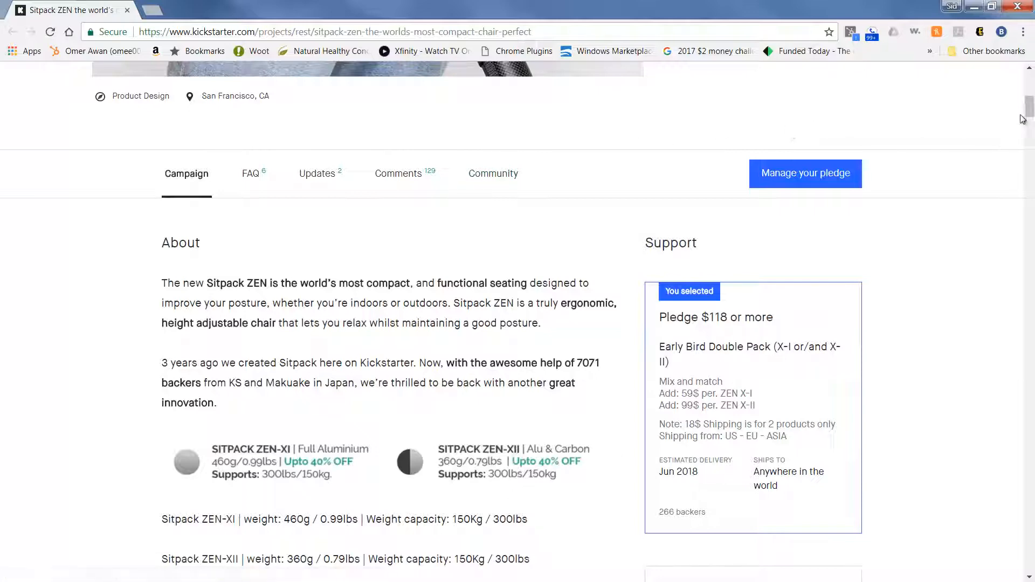
scroll(down, 3)
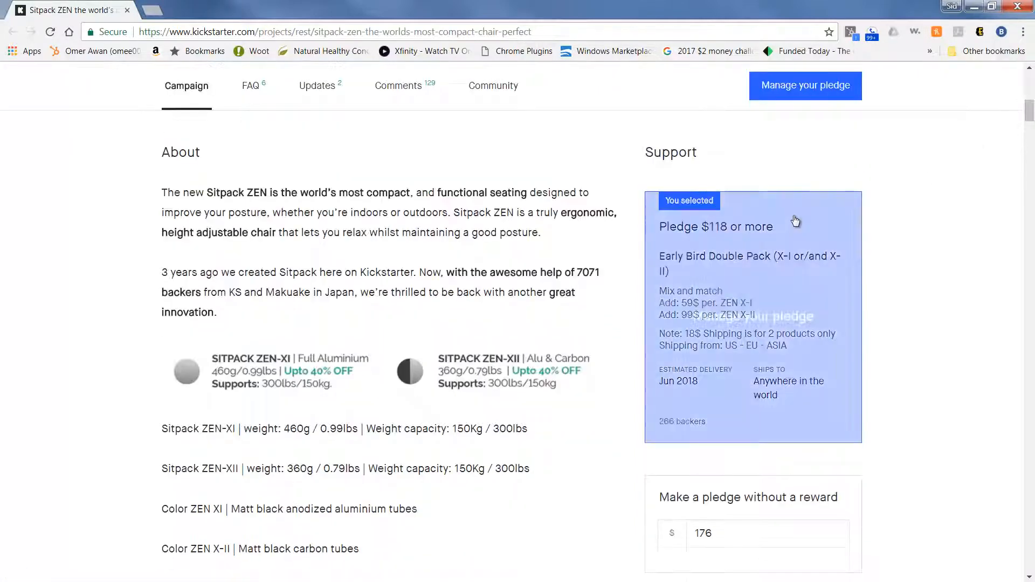
mouse_move(929, 251)
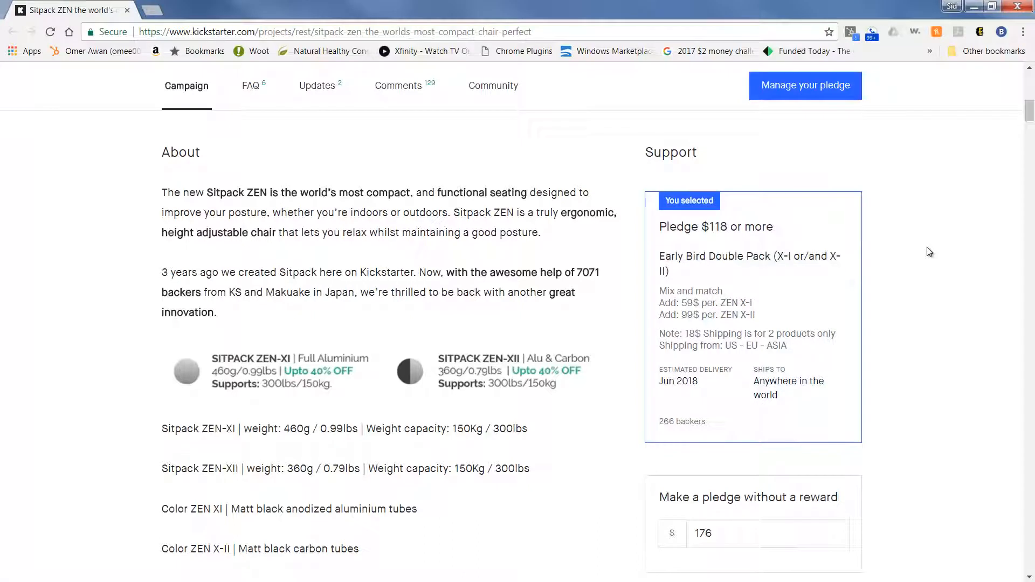
mouse_move(948, 318)
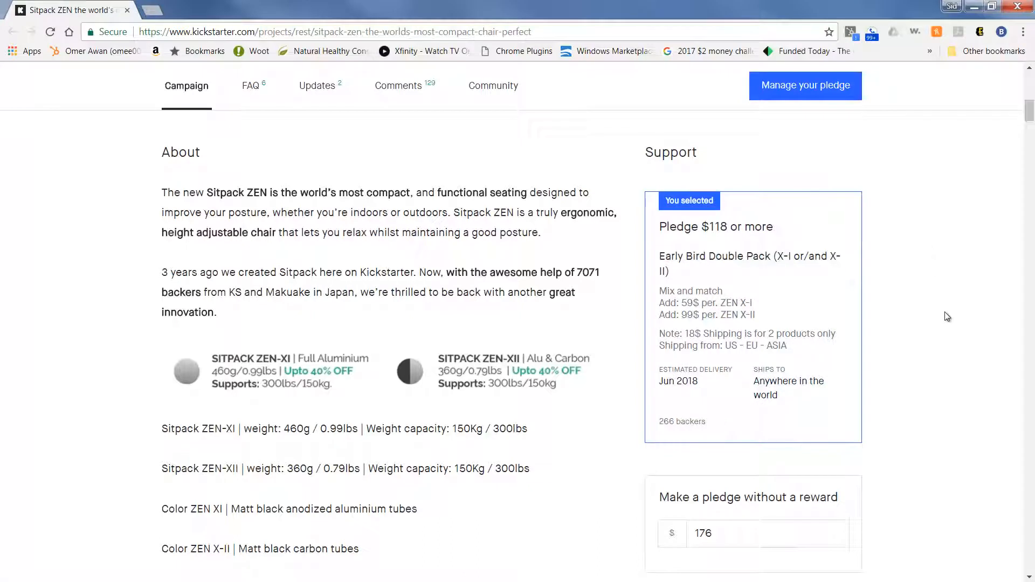
mouse_move(313, 368)
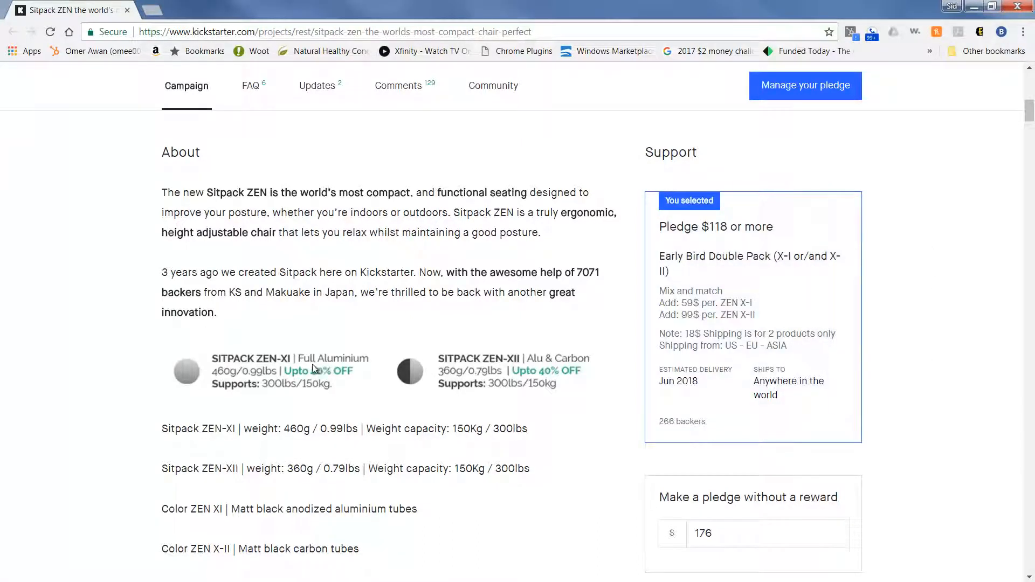
mouse_move(566, 365)
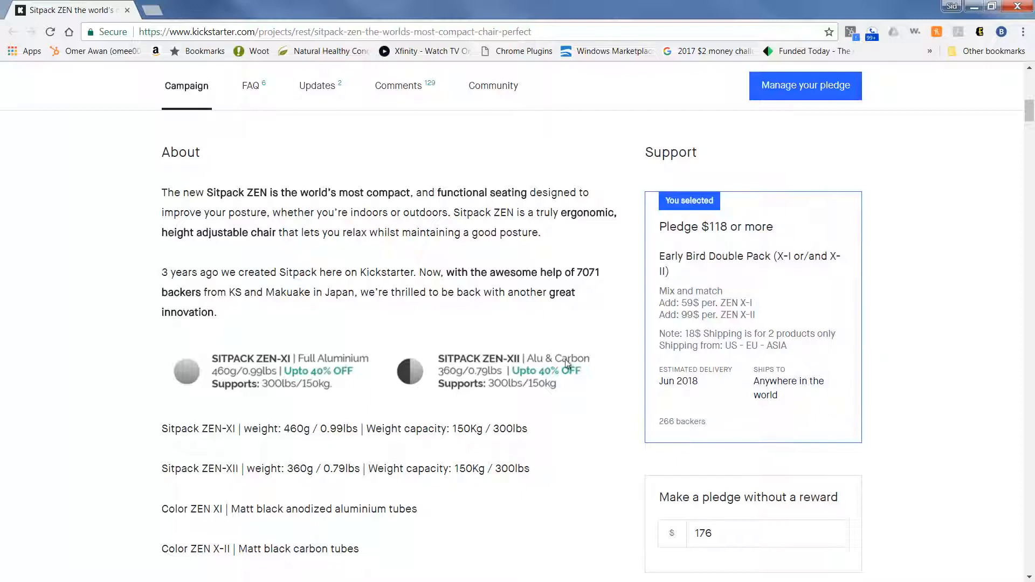
mouse_move(385, 412)
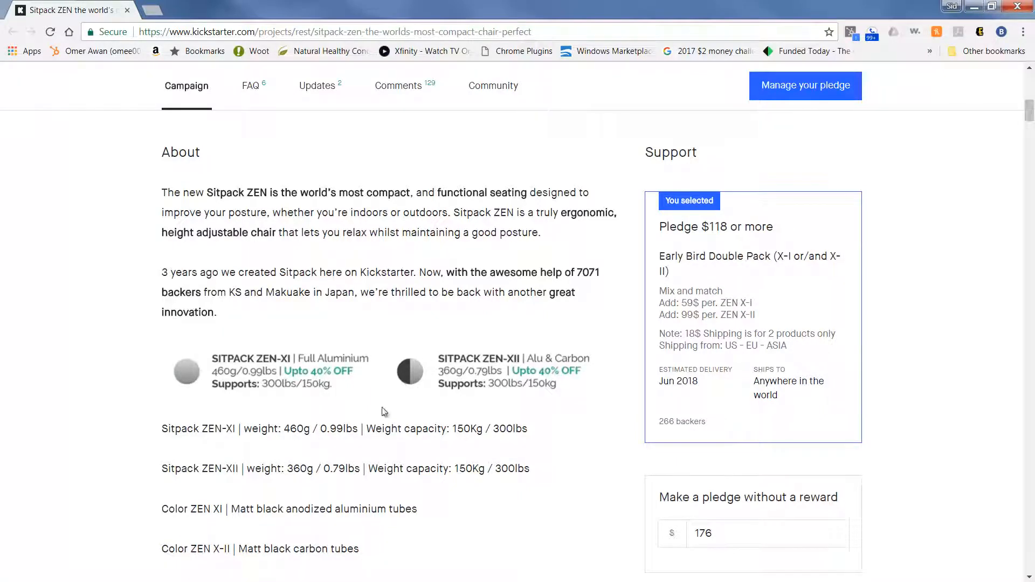
mouse_move(301, 418)
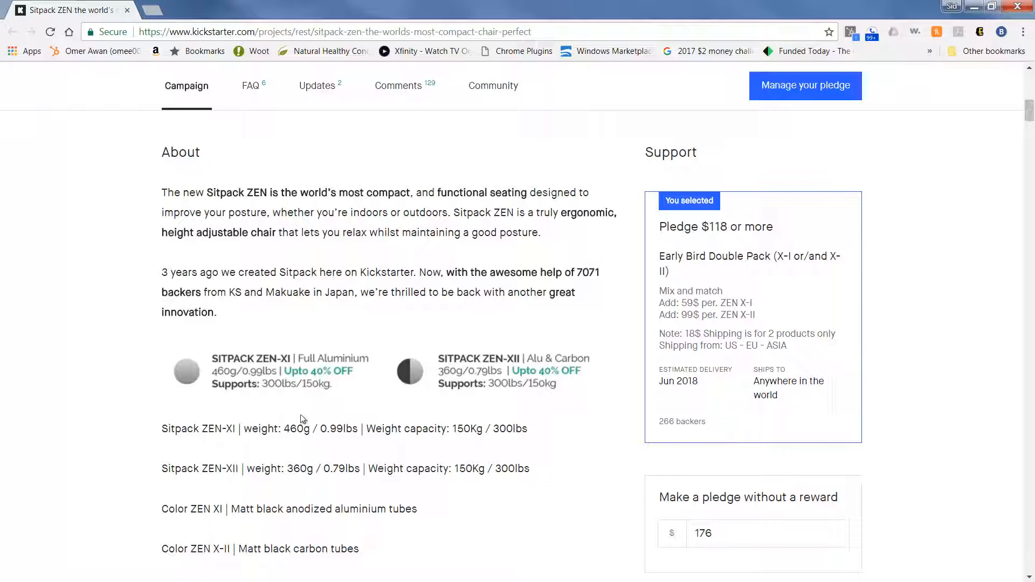
mouse_move(436, 416)
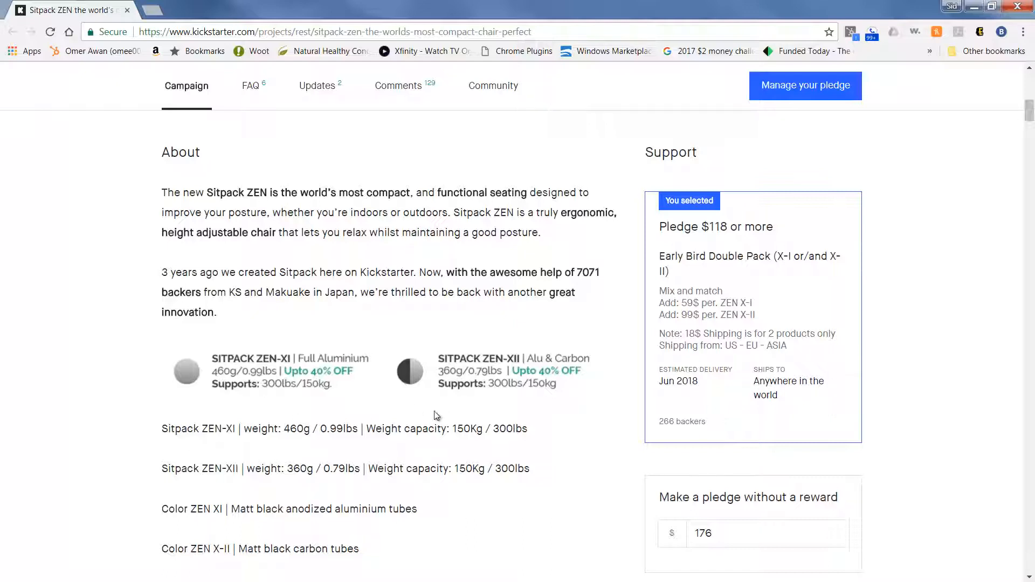
mouse_move(259, 383)
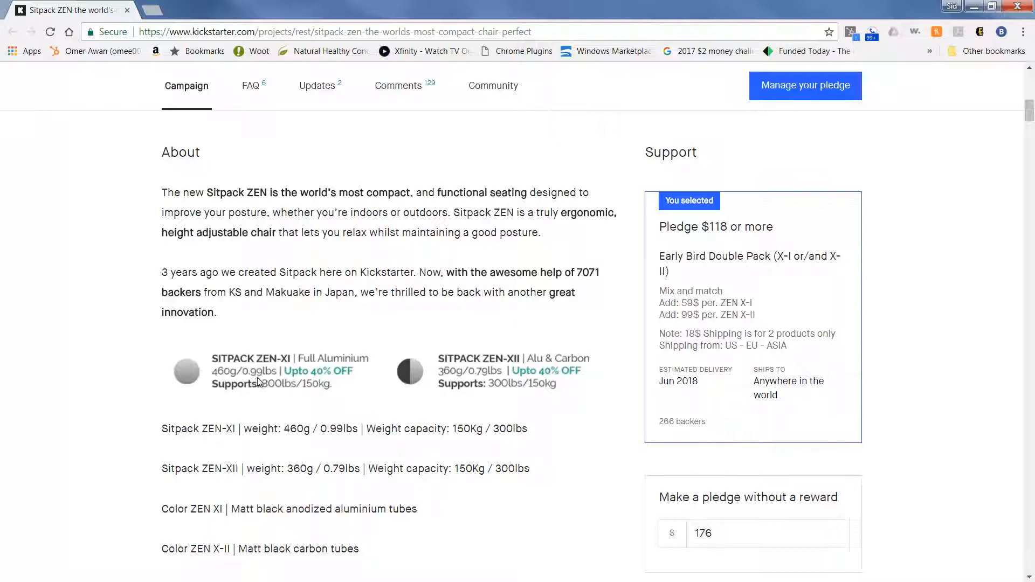
mouse_move(487, 388)
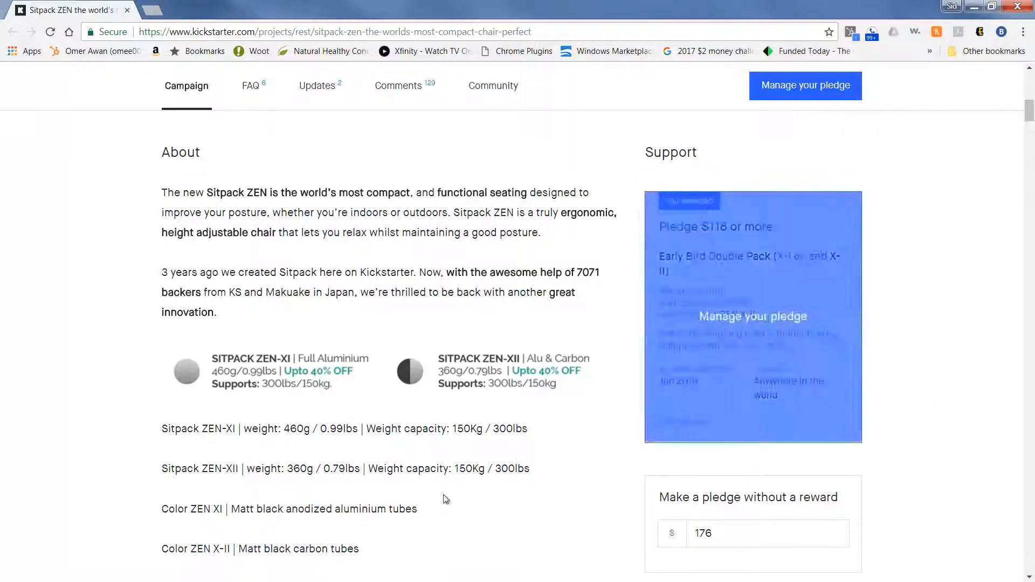
mouse_move(237, 521)
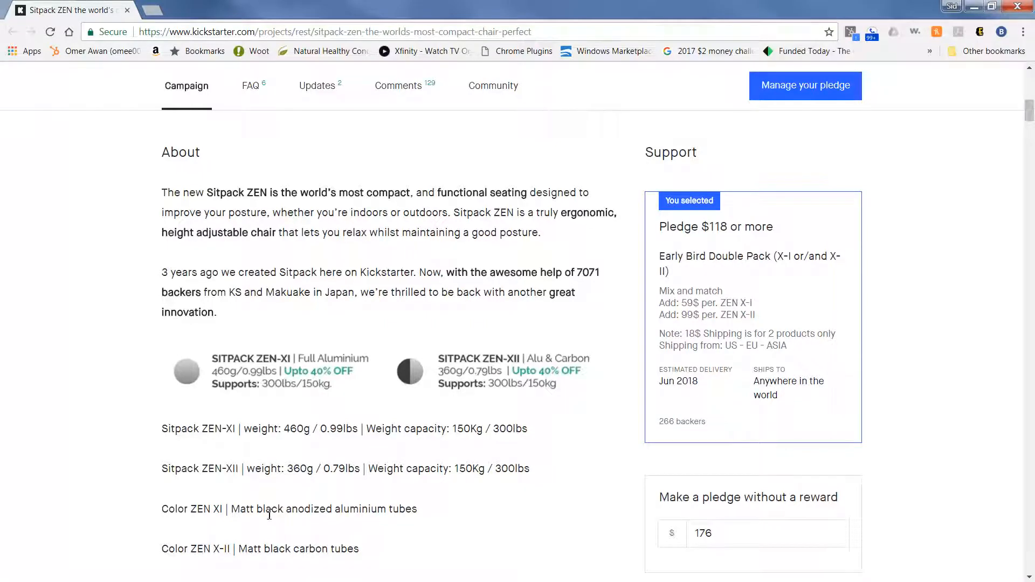
mouse_move(396, 521)
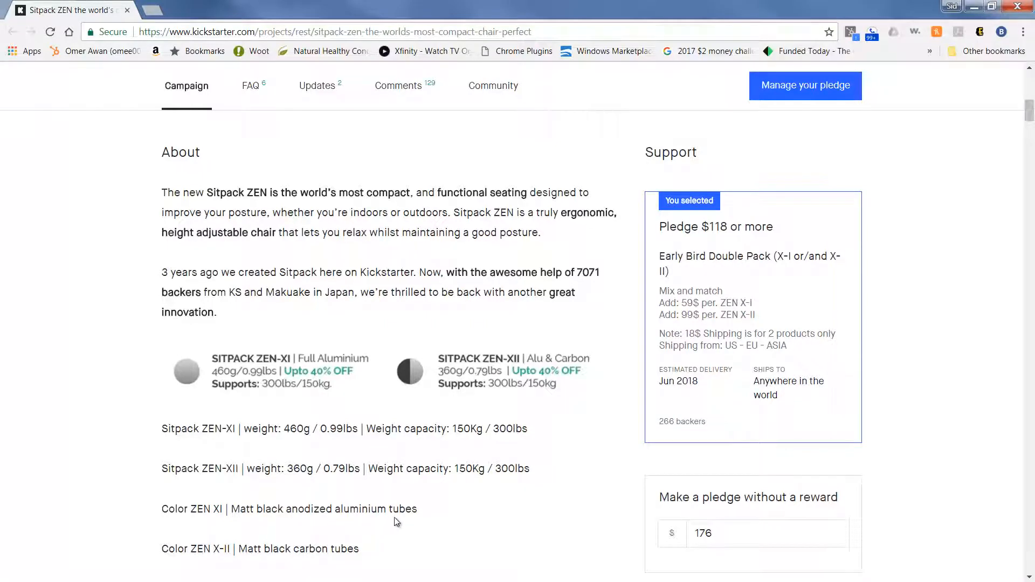
mouse_move(250, 561)
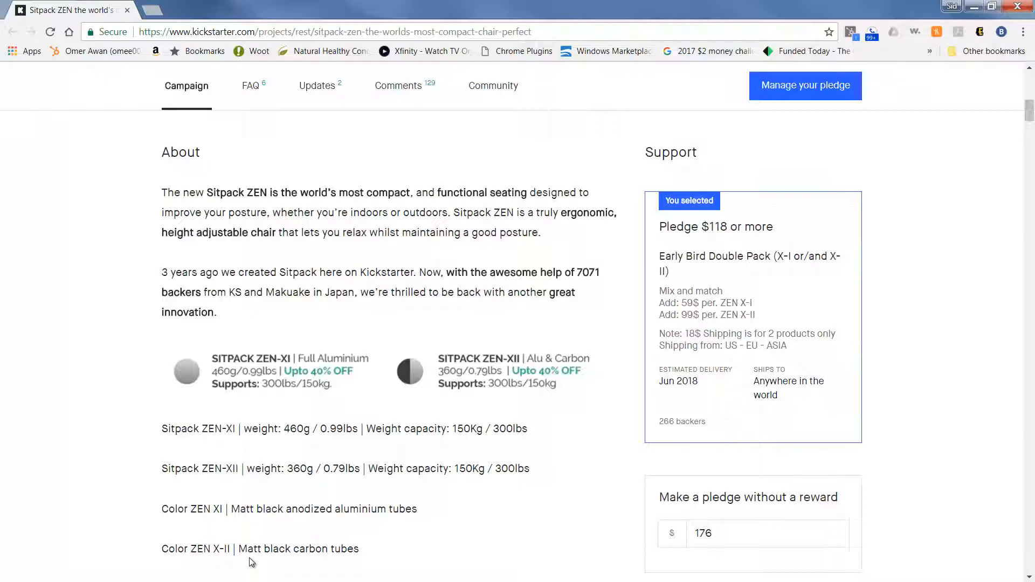
mouse_move(917, 459)
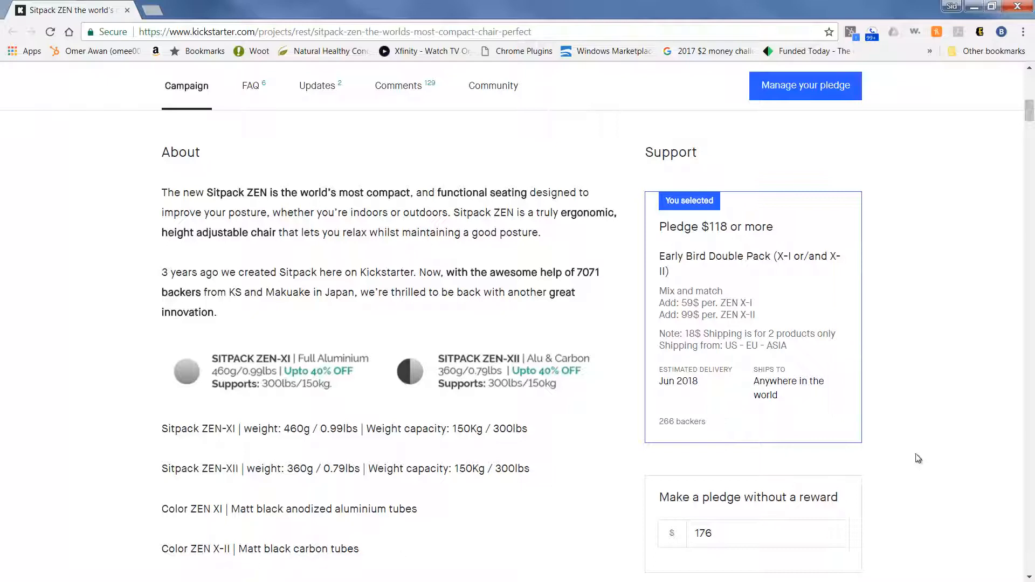
mouse_move(492, 523)
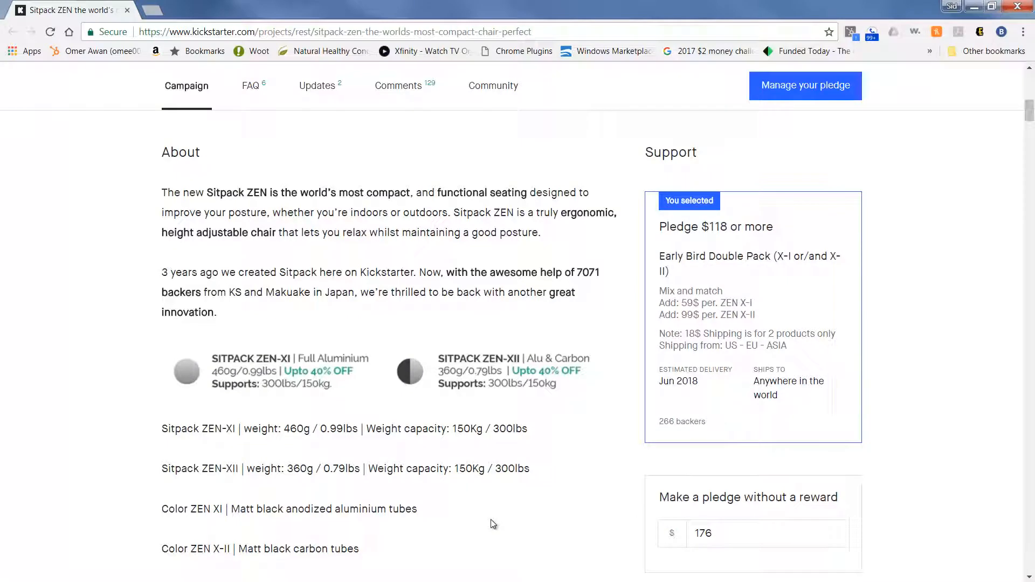
mouse_move(509, 521)
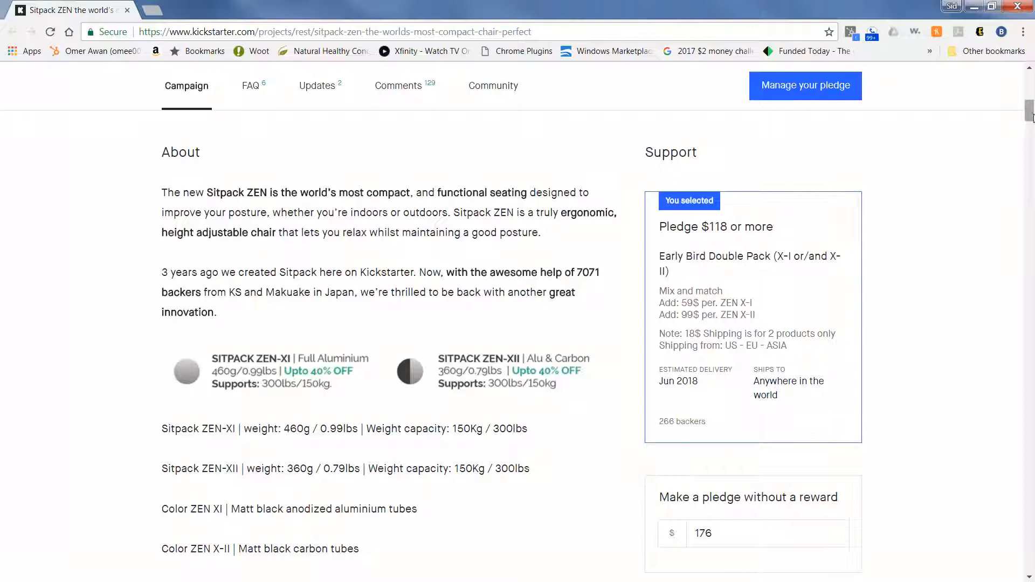
- Browse more reward tiers, then scroll back to the stats showing 2,373 backers and 18 days left
scroll(down, 3)
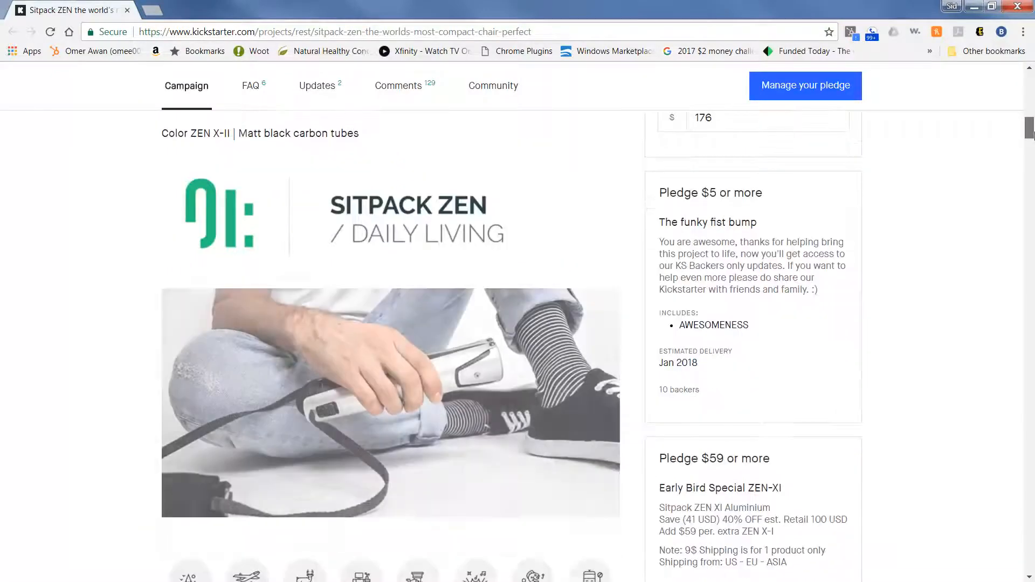
scroll(down, 3)
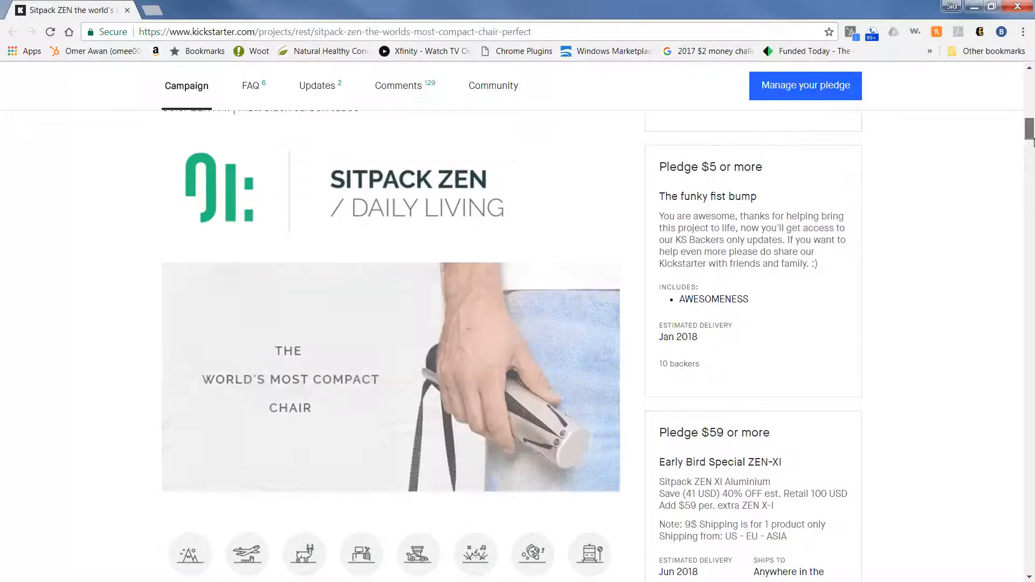
scroll(down, 3)
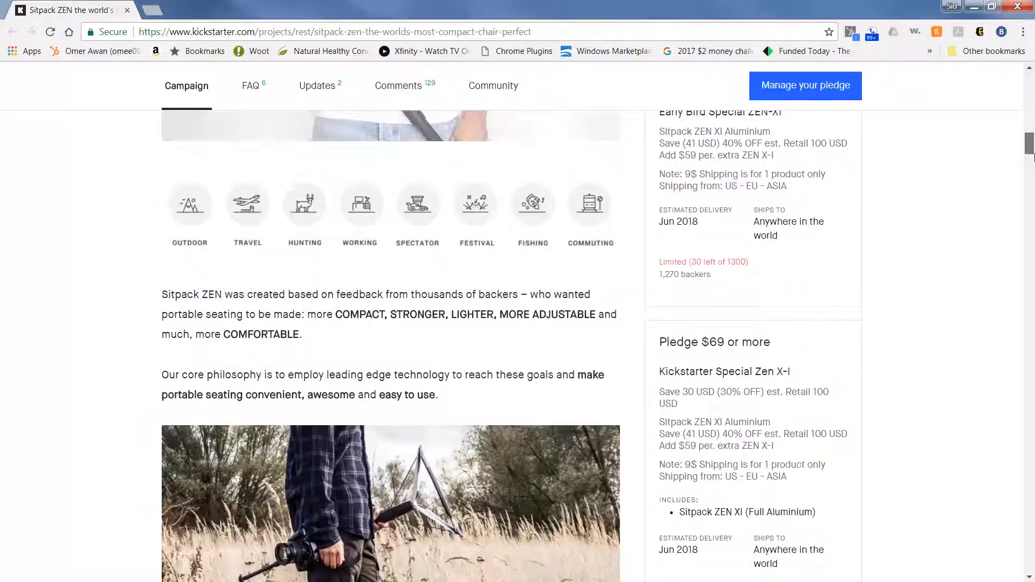
scroll(up, 3)
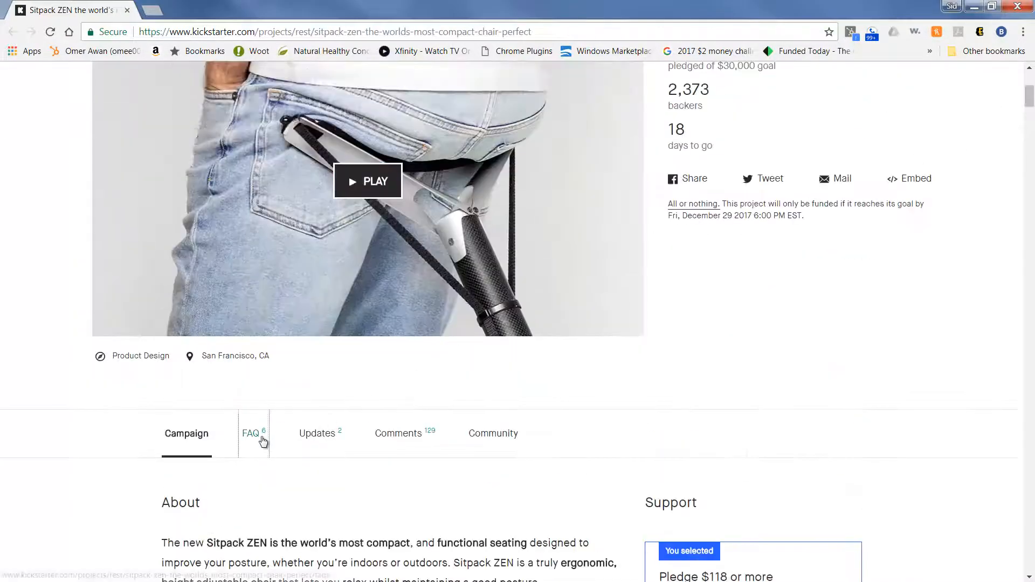
- Open the FAQ and view the height adjustment (25–90 cm) and seat/strap width answers
click(250, 432)
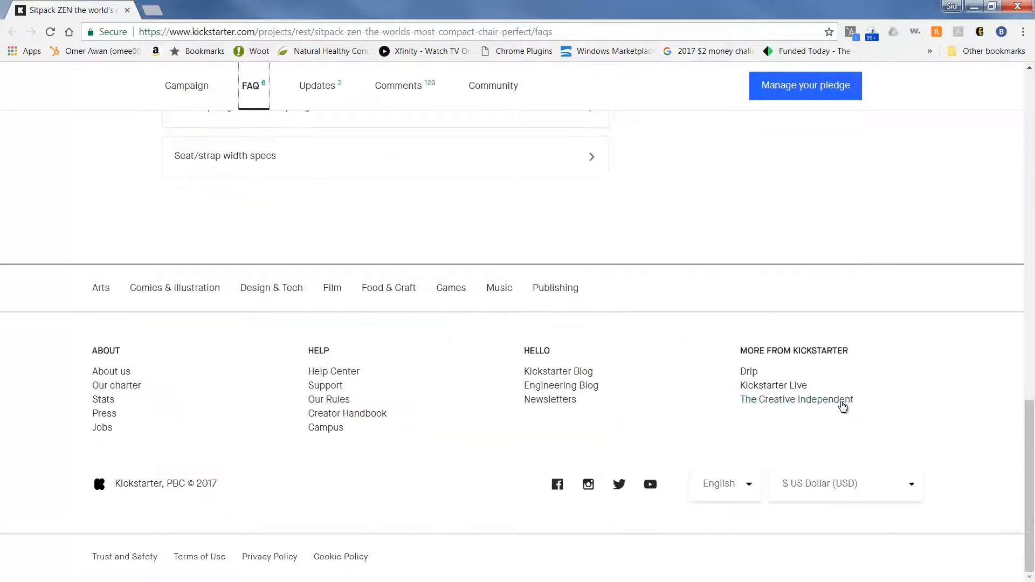
scroll(up, 3)
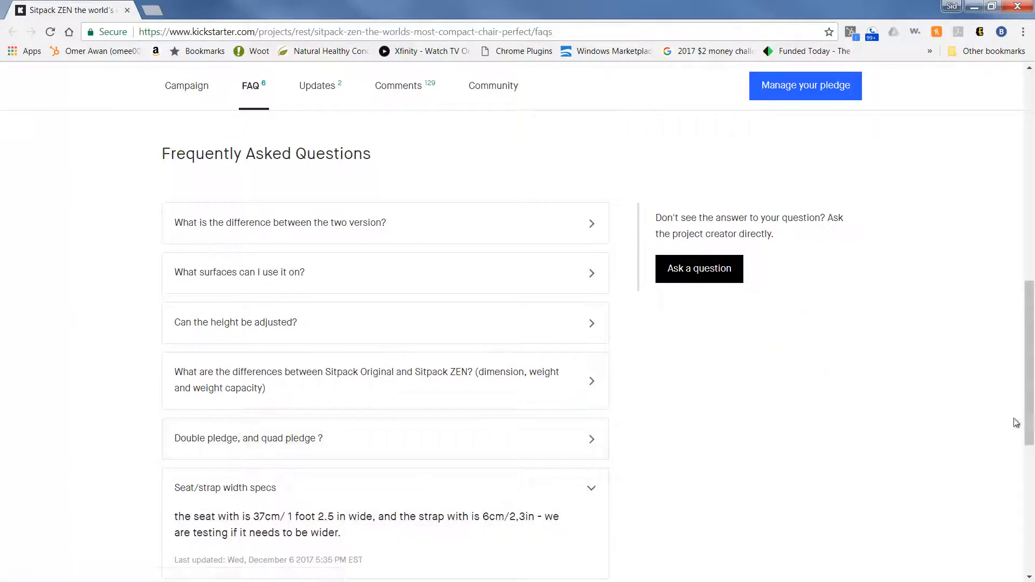
scroll(down, 3)
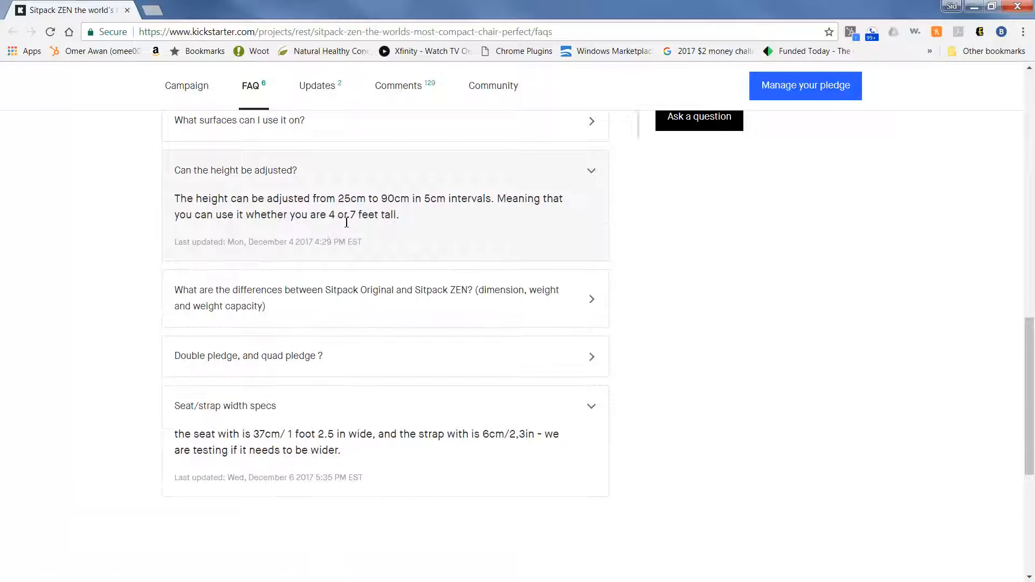
mouse_move(187, 85)
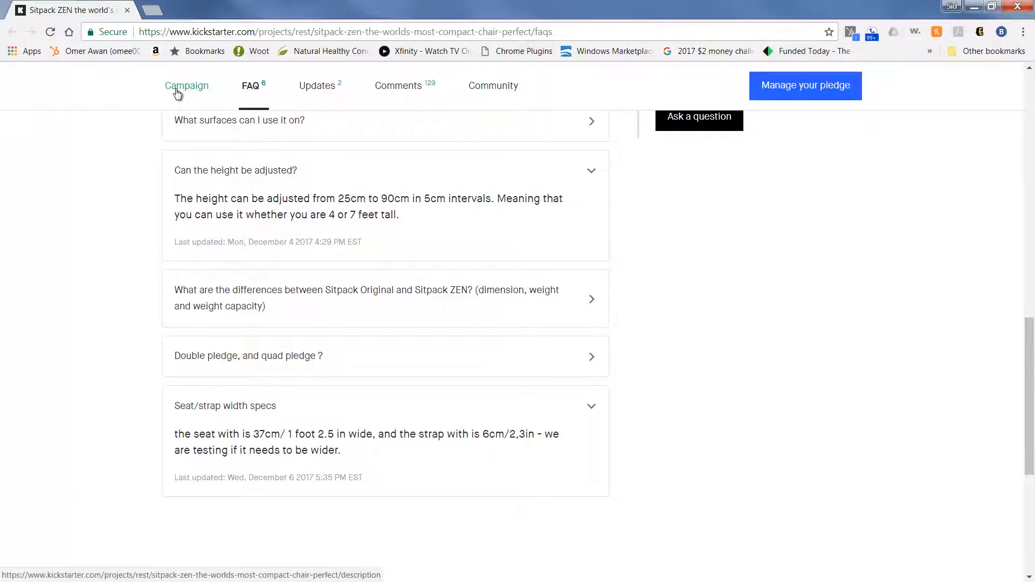
- Return to the Campaign story and read down through the product design section
click(186, 85)
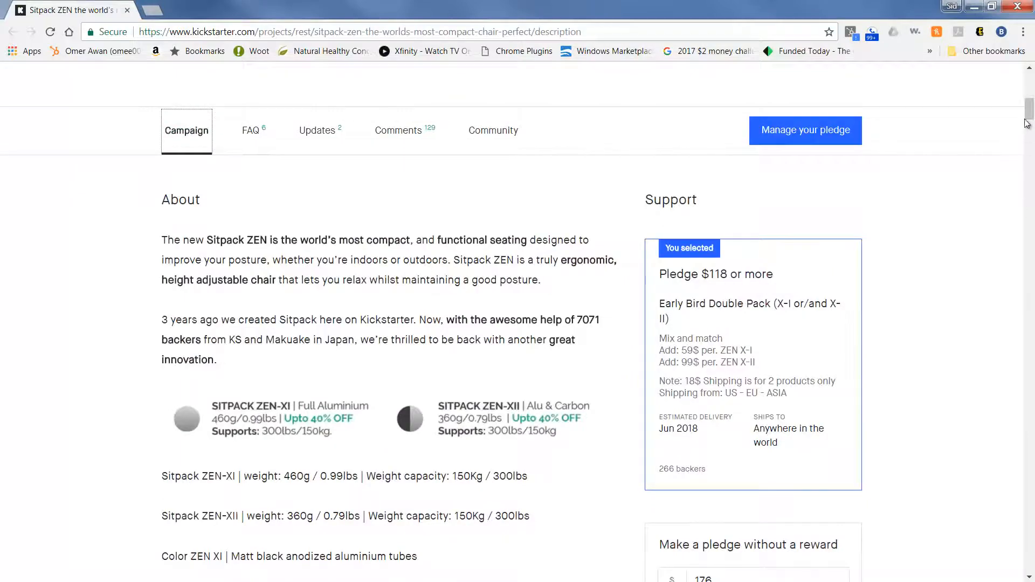
scroll(down, 3)
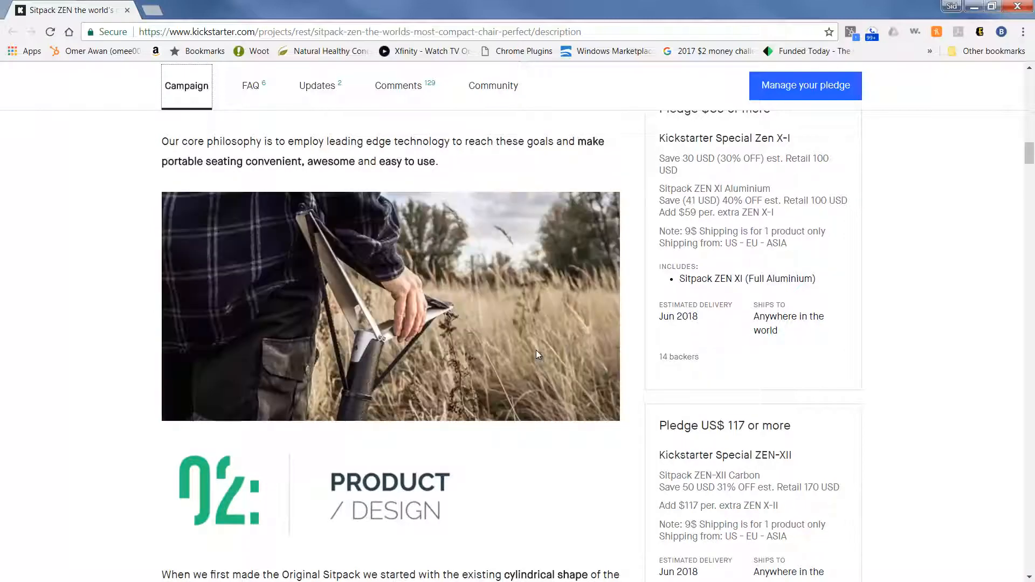
scroll(down, 3)
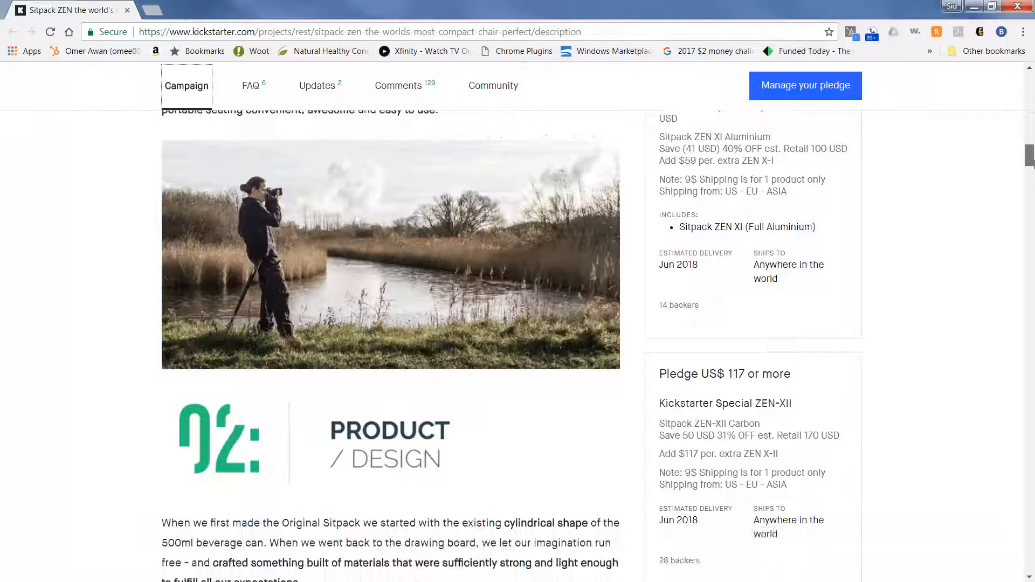
scroll(down, 3)
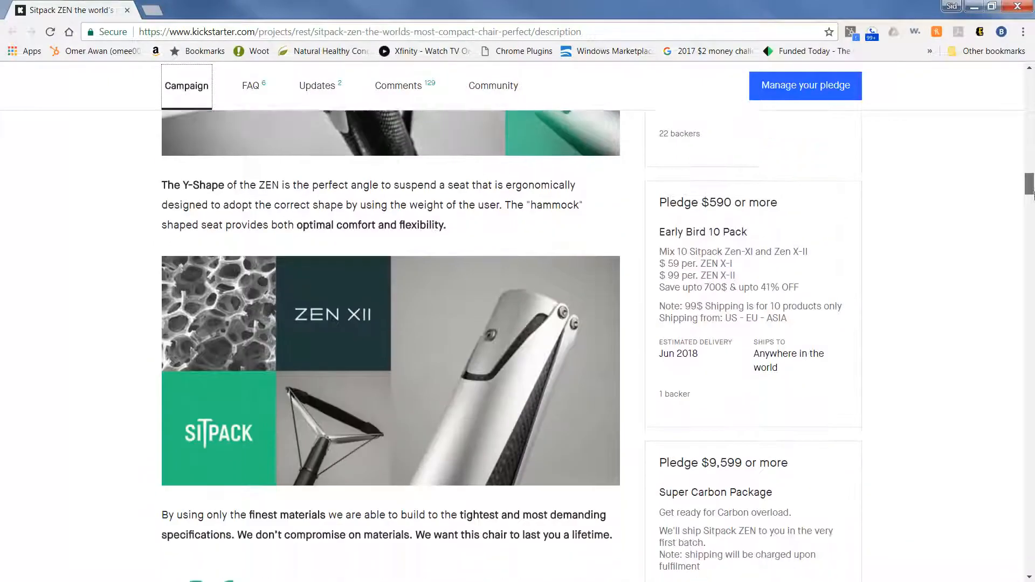
scroll(down, 3)
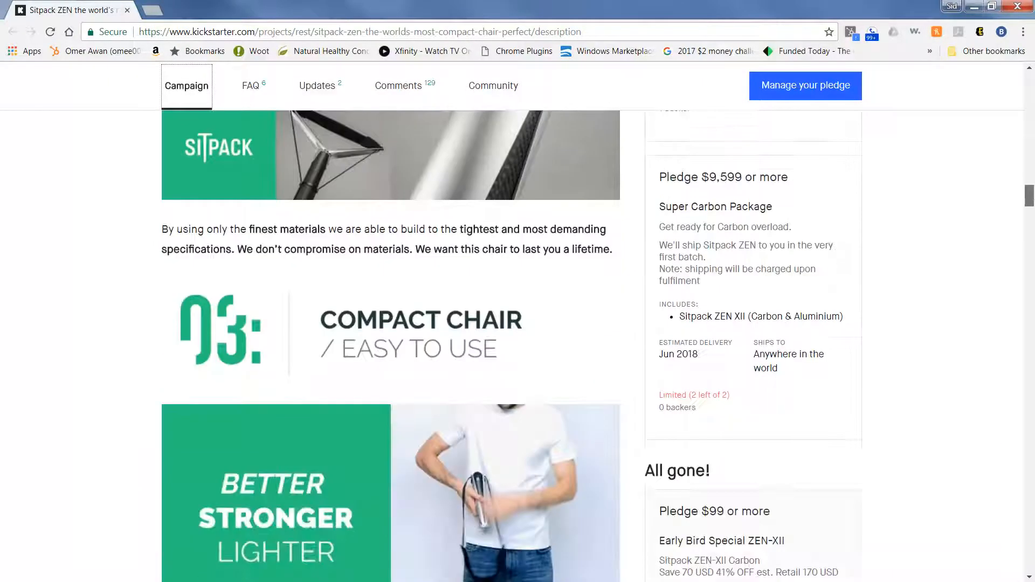
scroll(down, 3)
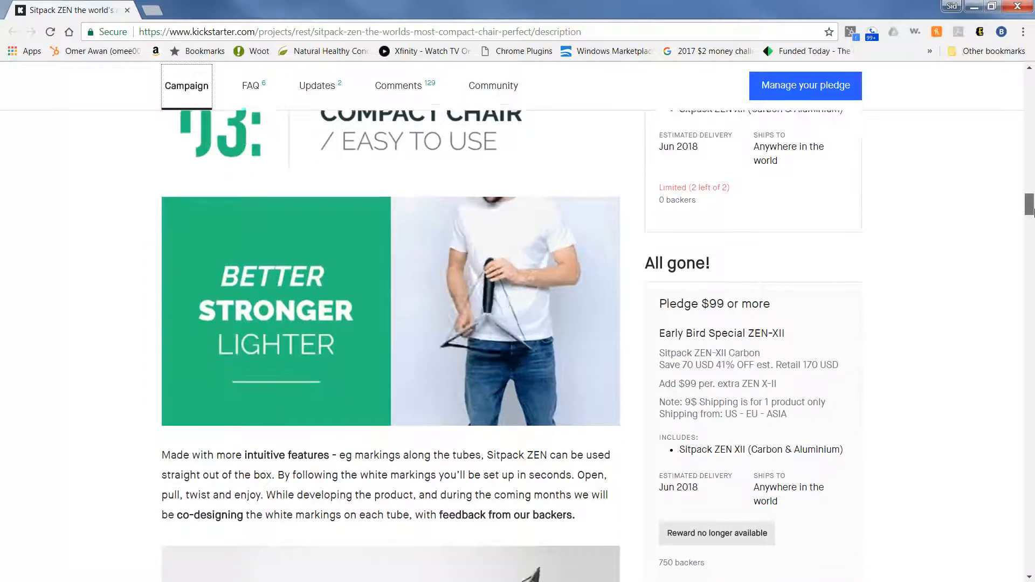
scroll(down, 3)
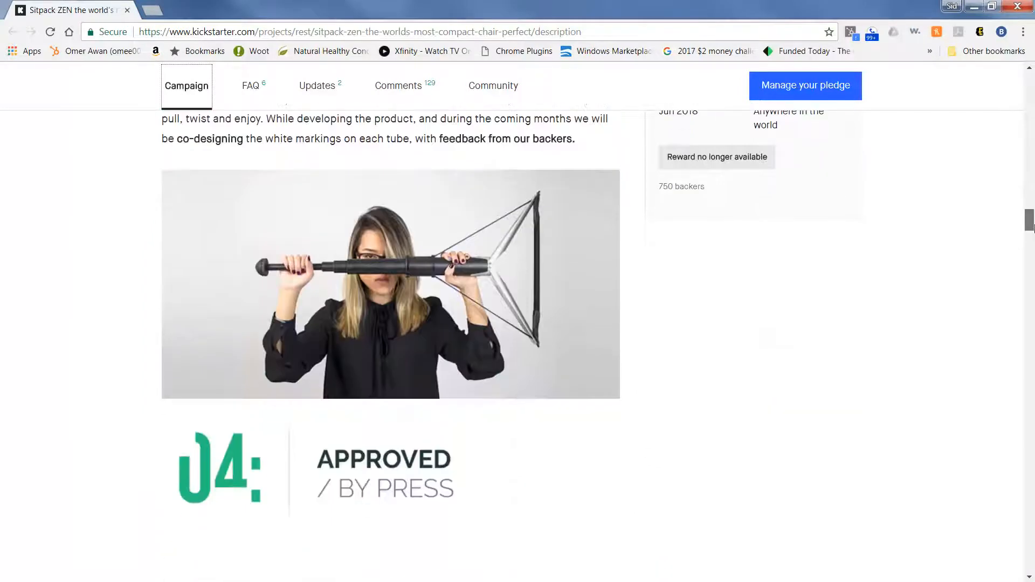
scroll(down, 3)
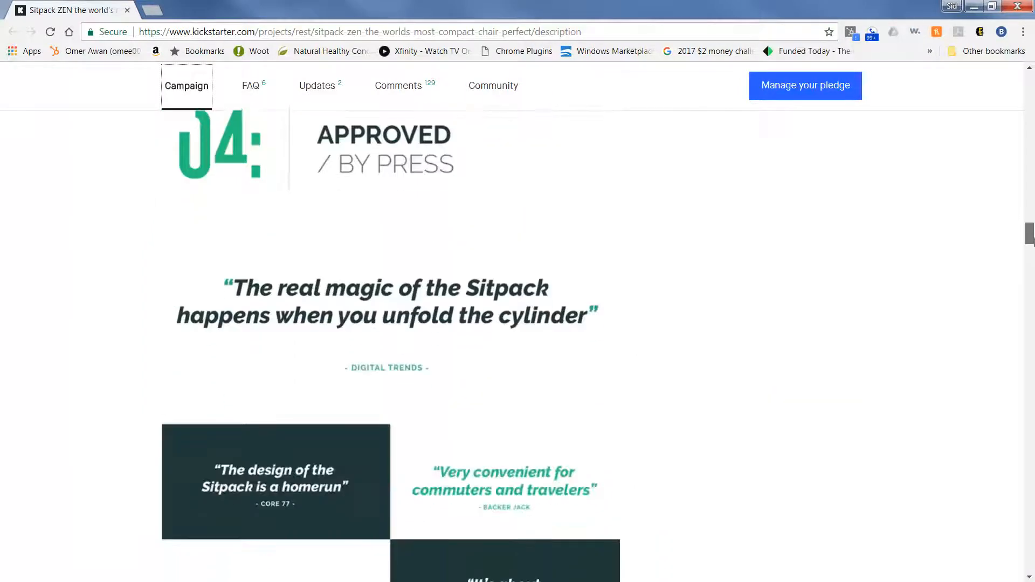
- Continue past the materials and perfect posture sections to the Project Status timeline
scroll(down, 3)
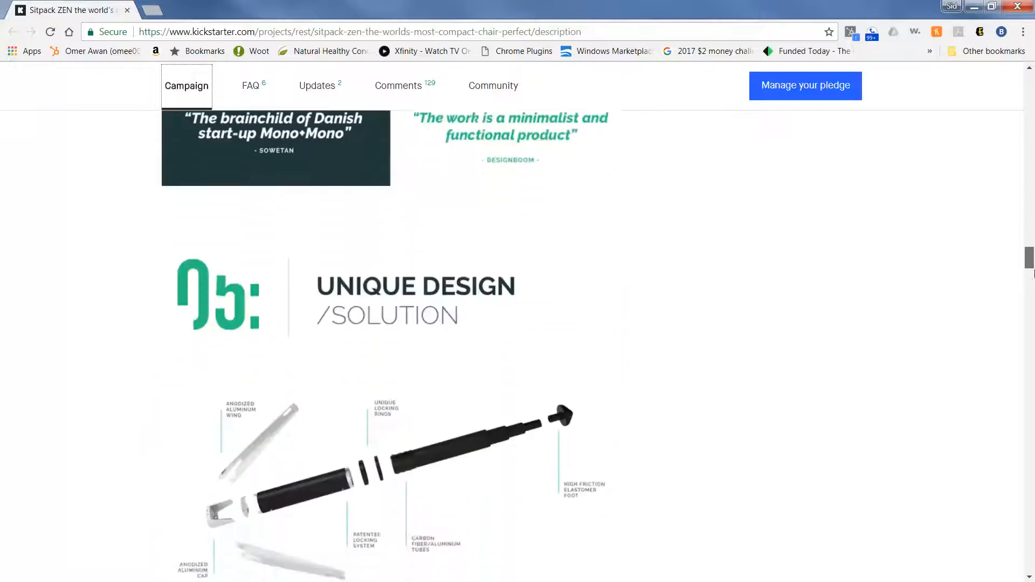
scroll(down, 3)
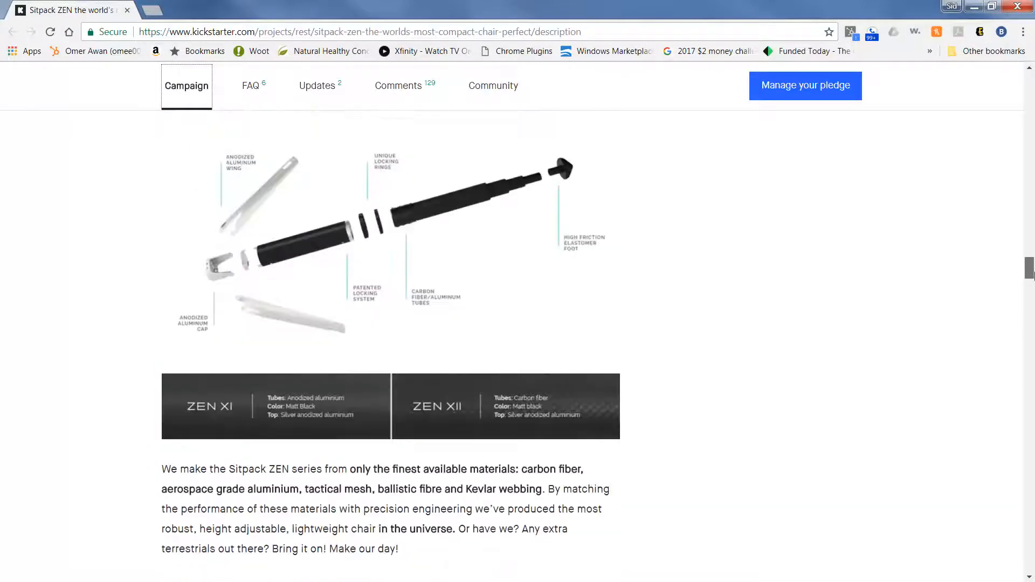
scroll(down, 3)
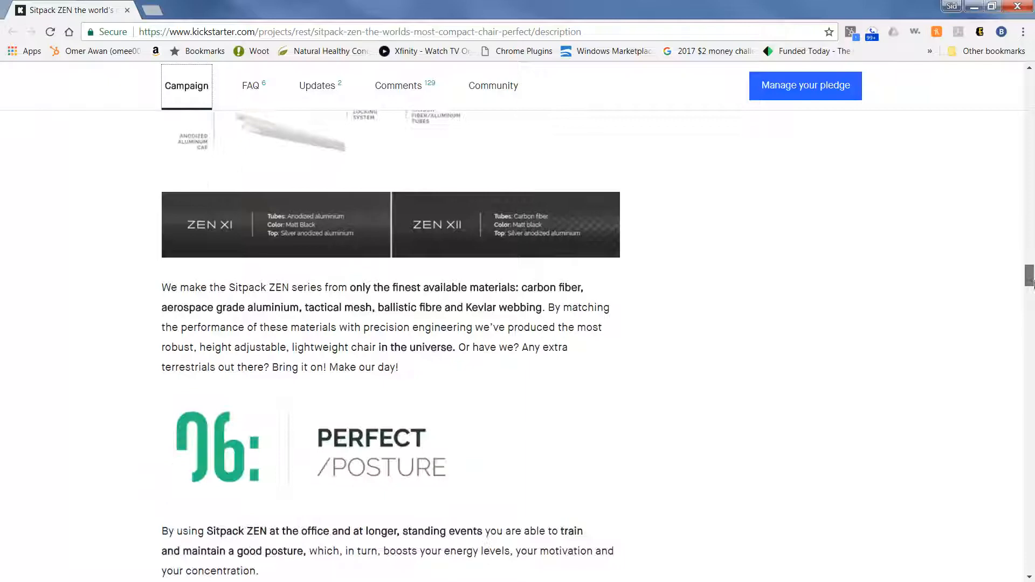
scroll(down, 3)
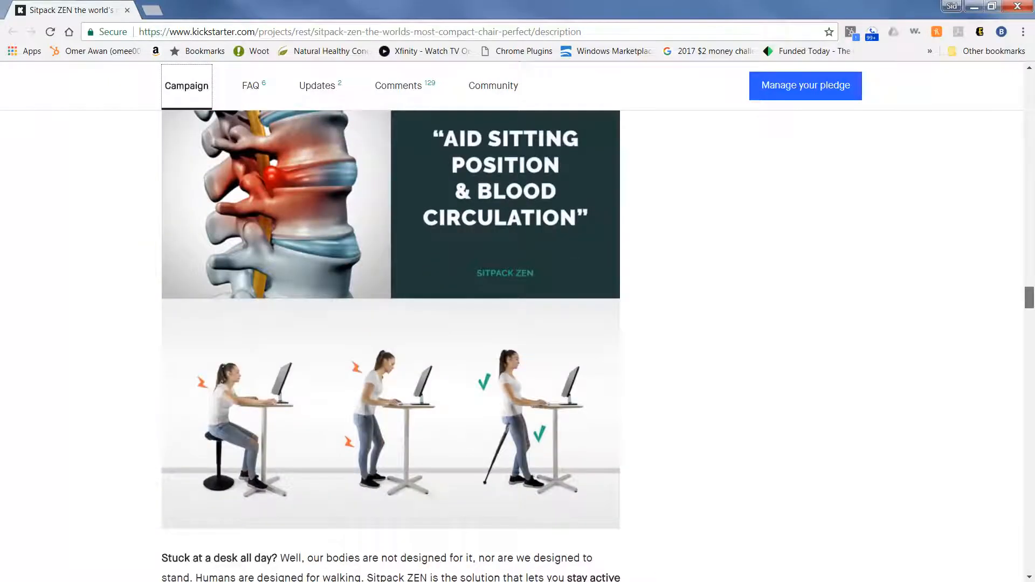
scroll(down, 3)
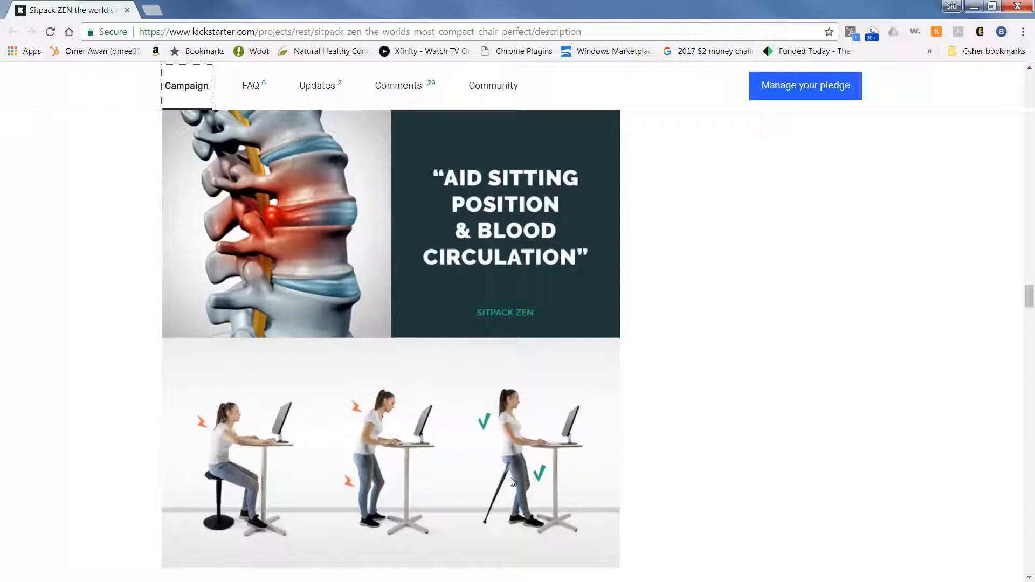
mouse_move(866, 436)
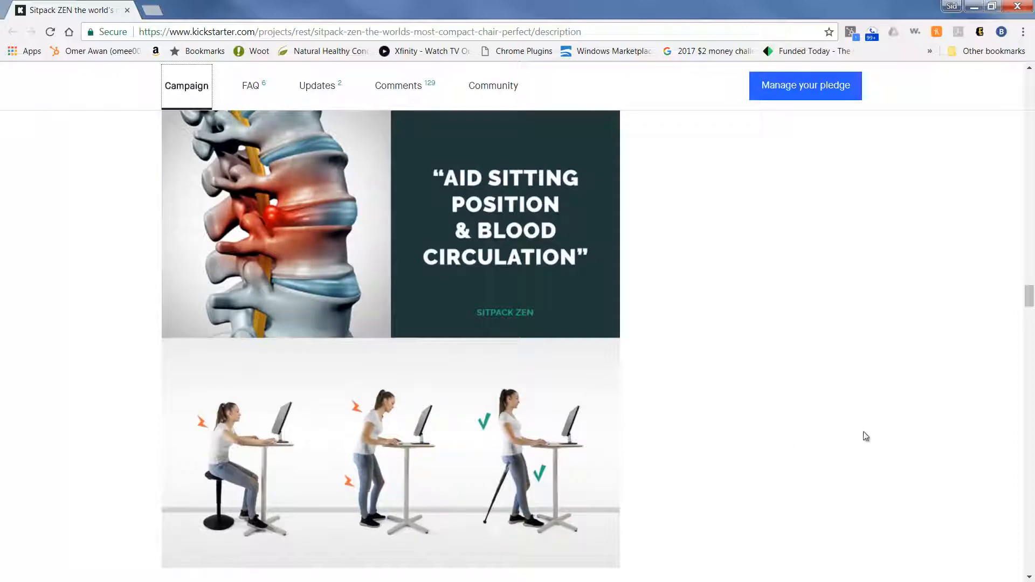
mouse_move(645, 478)
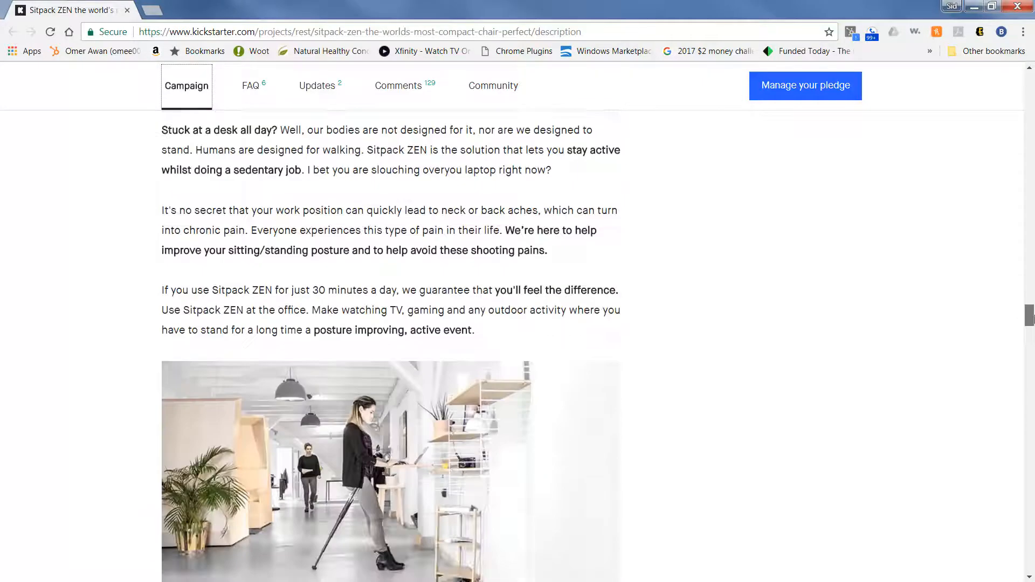
scroll(down, 3)
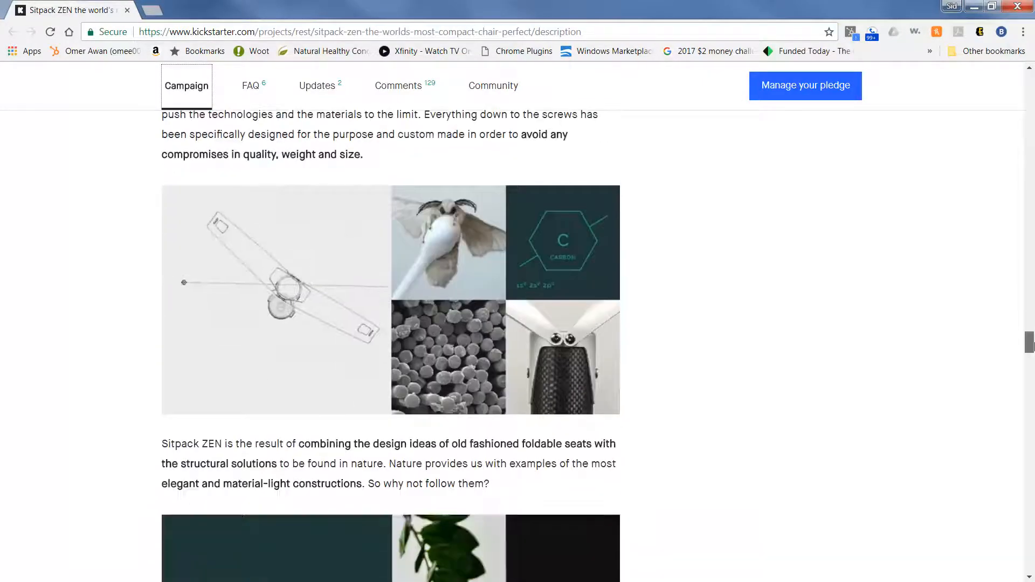
scroll(down, 3)
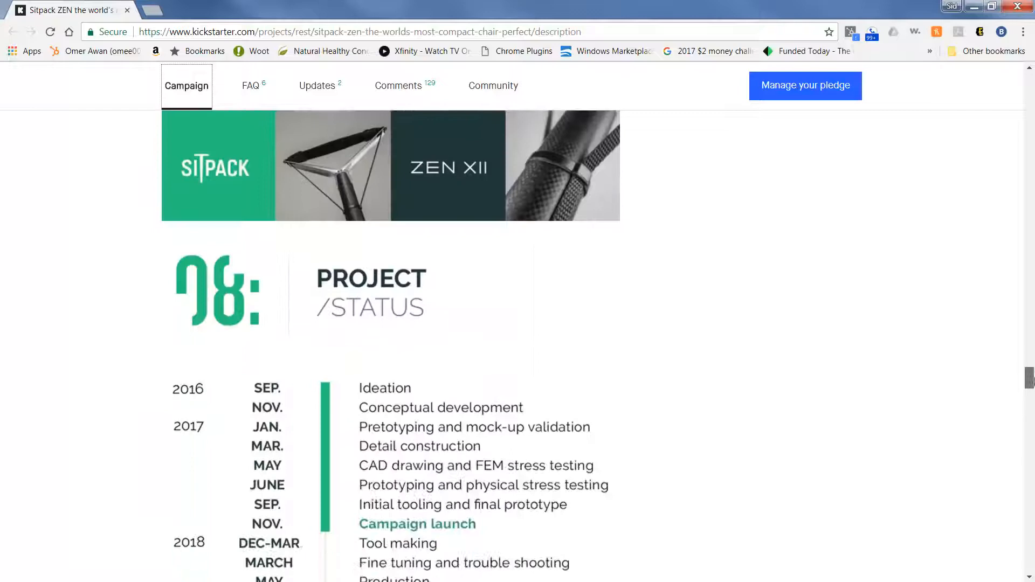
- Scroll through the Deals/Rewards list from Early Bird XI at $59 to Carbon Overload at $9,599
scroll(down, 3)
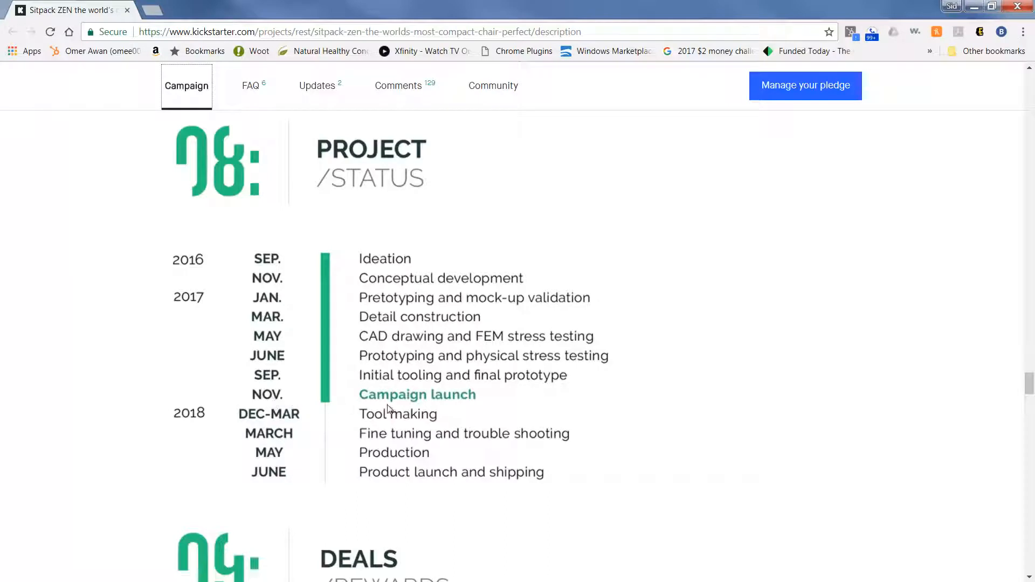
mouse_move(388, 429)
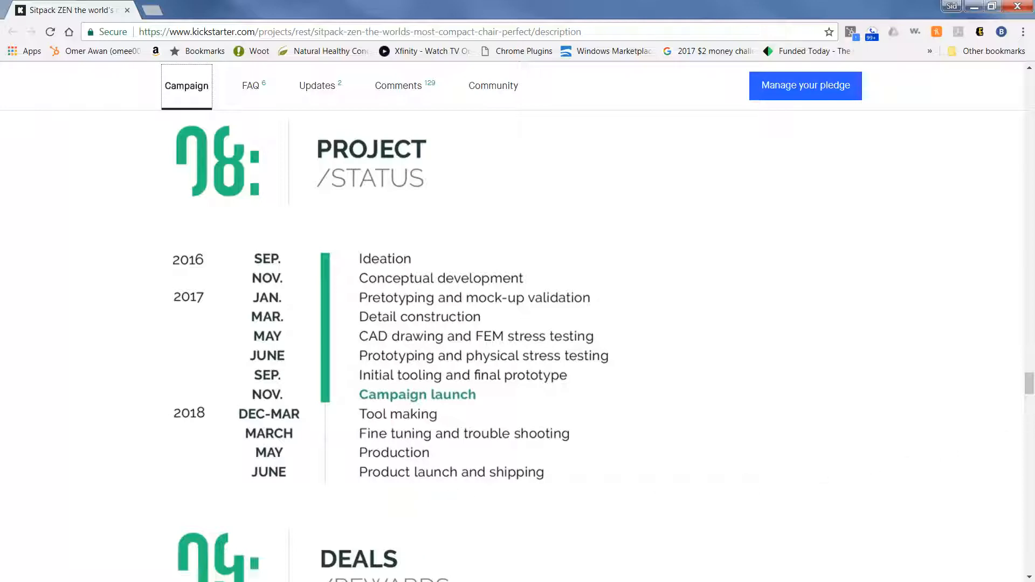
scroll(down, 3)
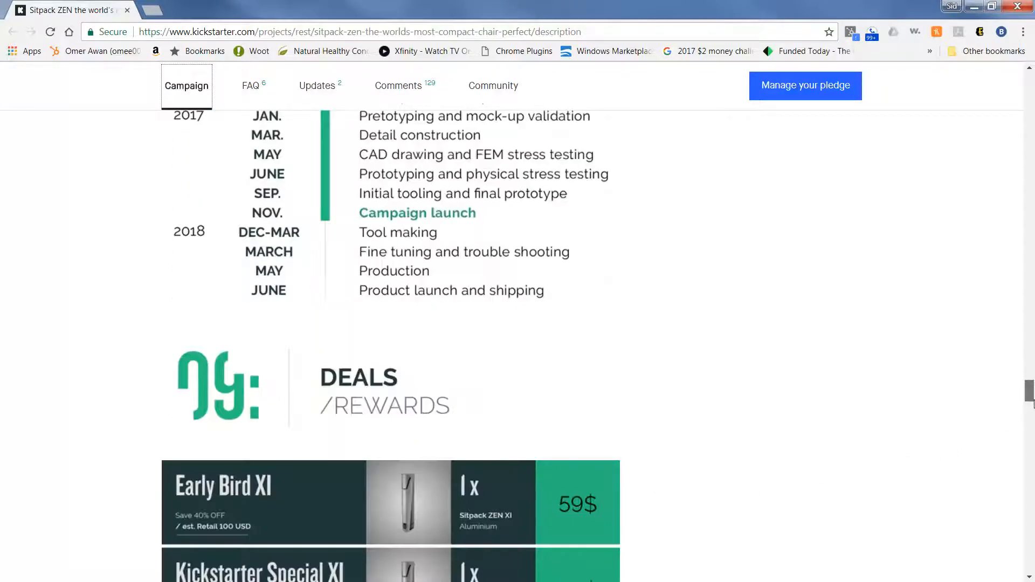
scroll(down, 3)
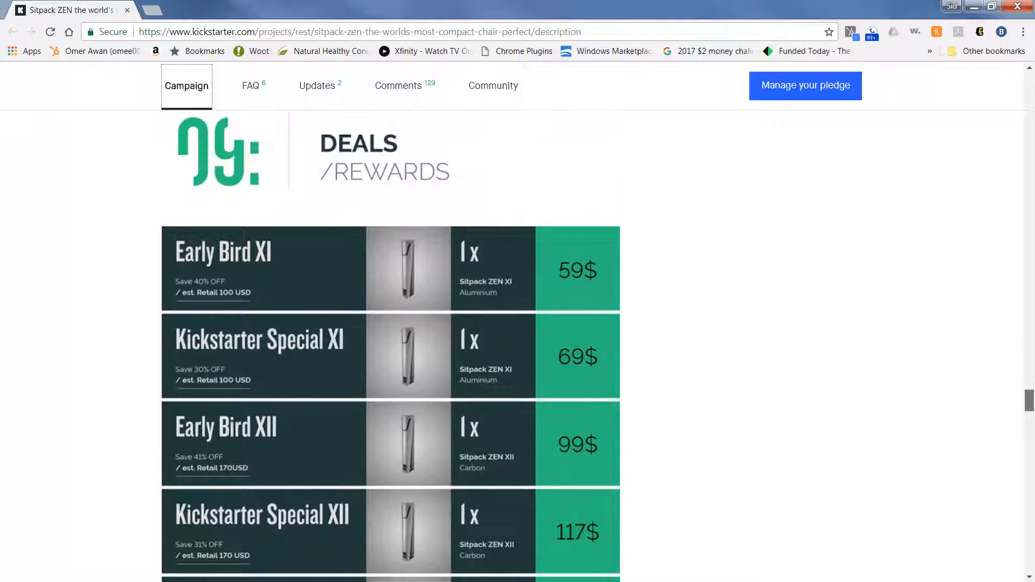
scroll(down, 3)
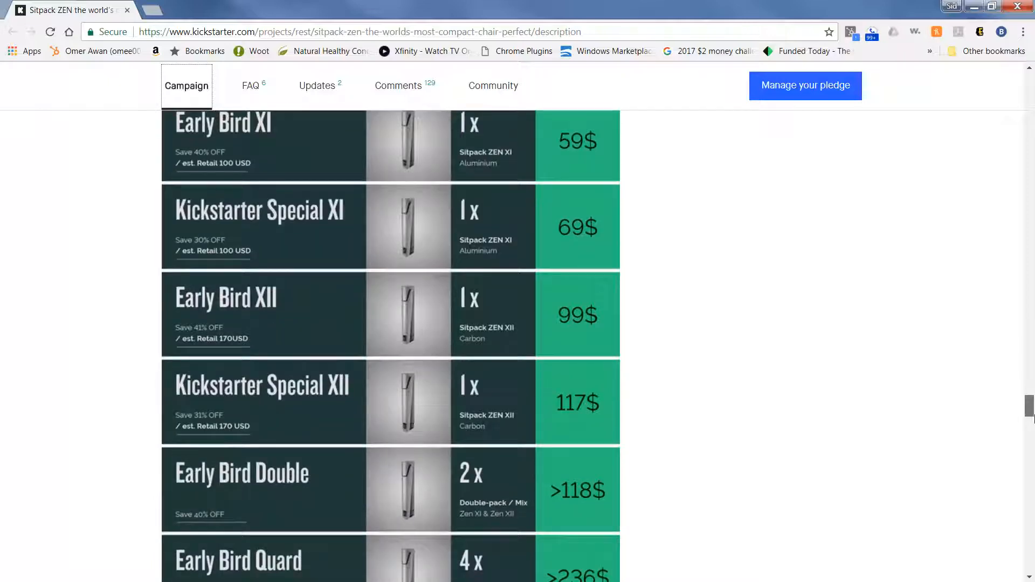
scroll(down, 3)
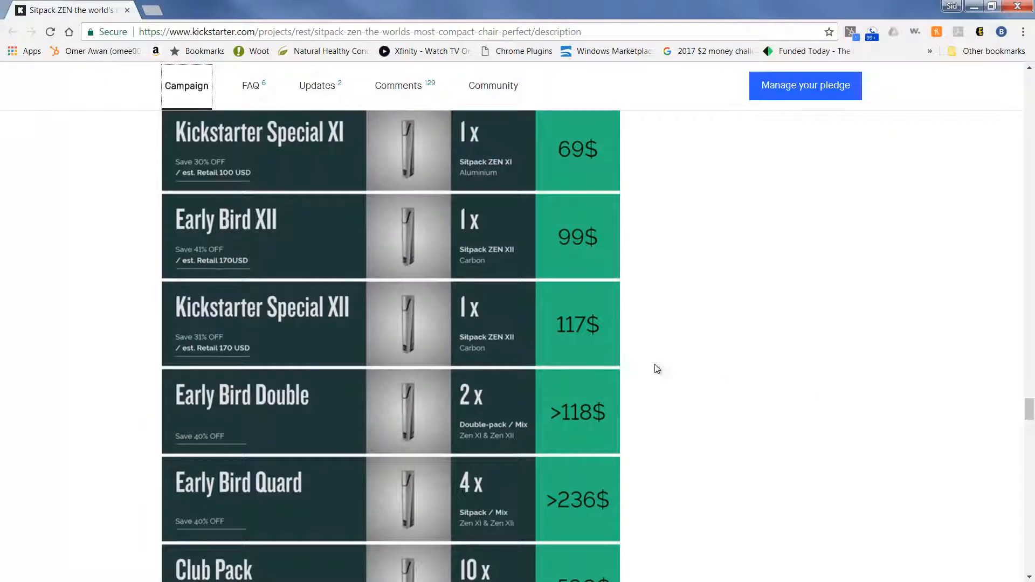
mouse_move(276, 414)
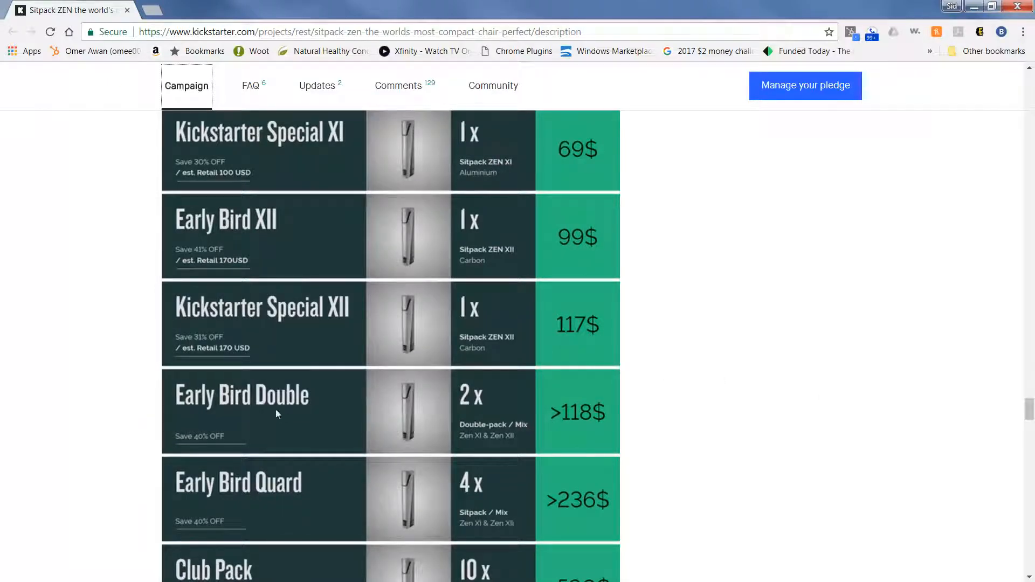
mouse_move(288, 419)
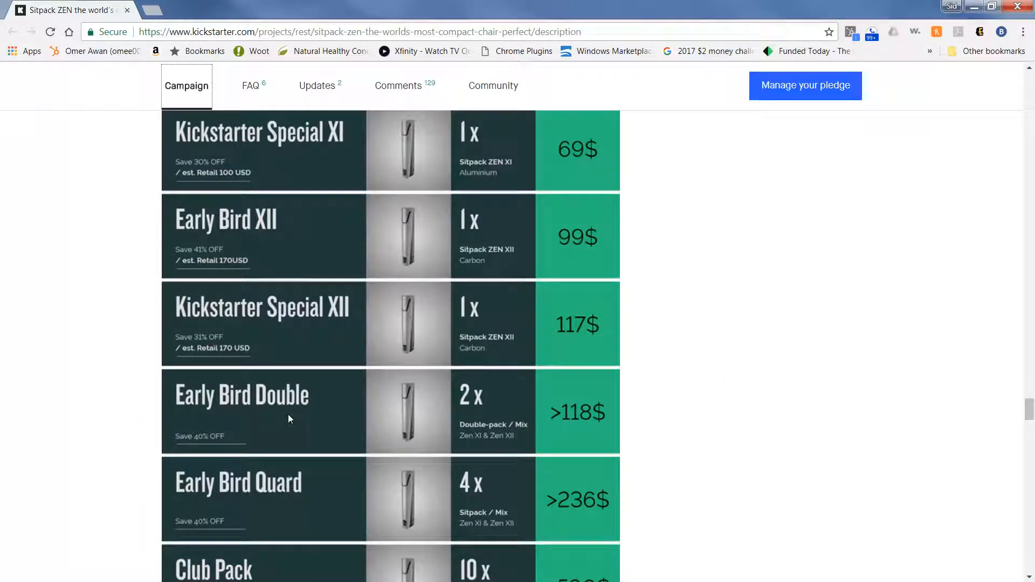
scroll(down, 3)
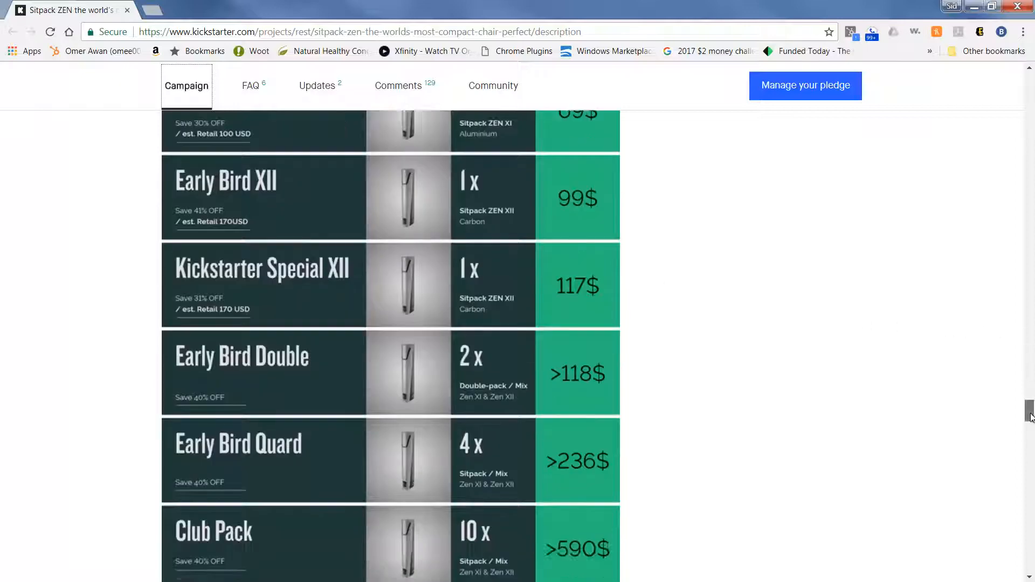
scroll(down, 3)
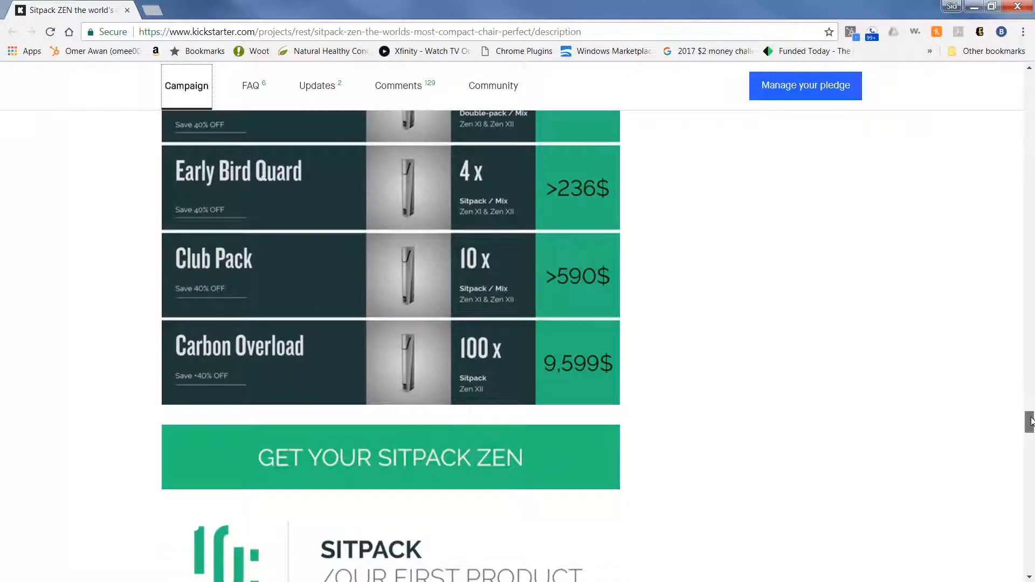
- Scroll down through the Social Proof, Team and Shipping sections
scroll(down, 3)
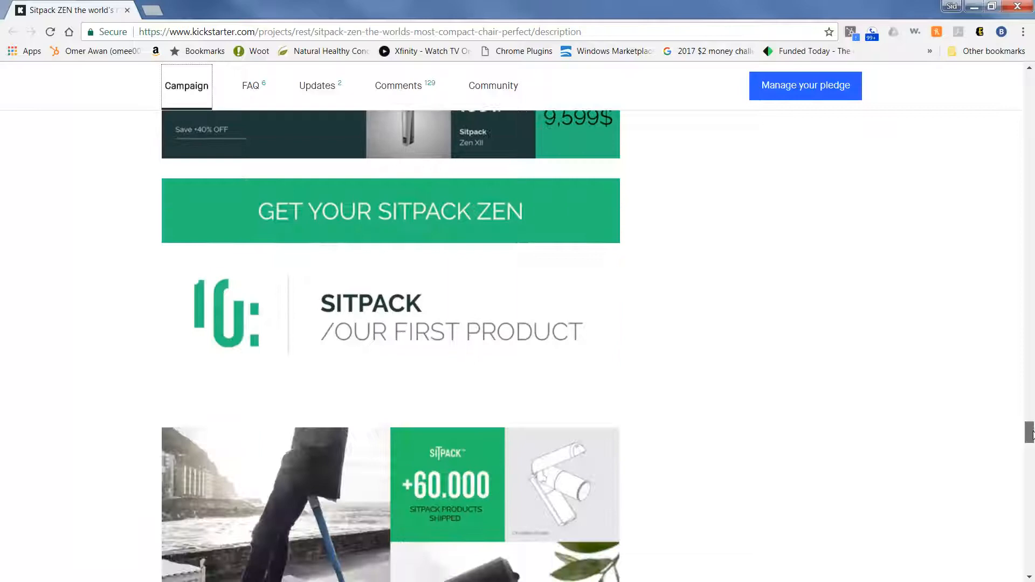
scroll(down, 3)
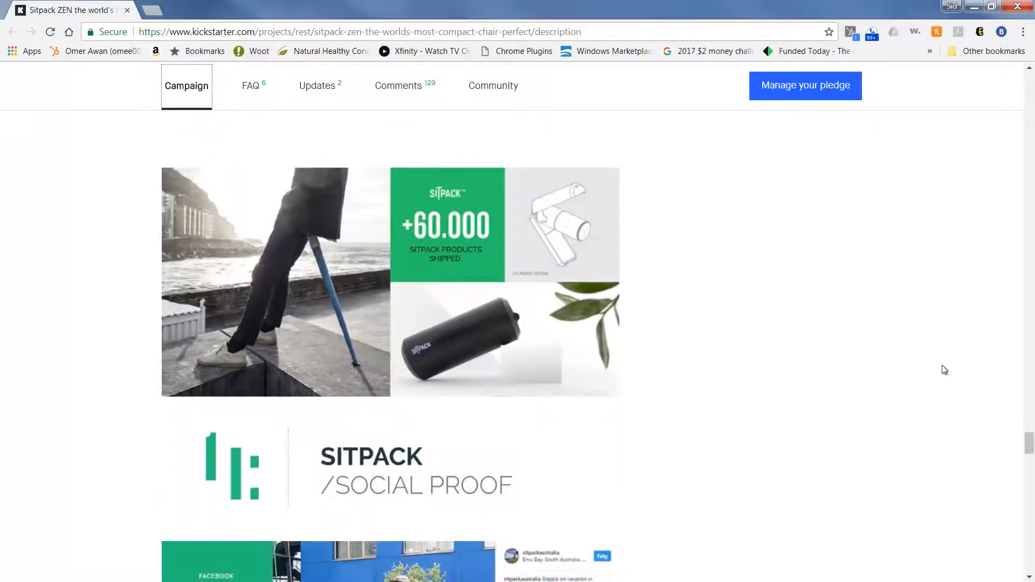
scroll(down, 3)
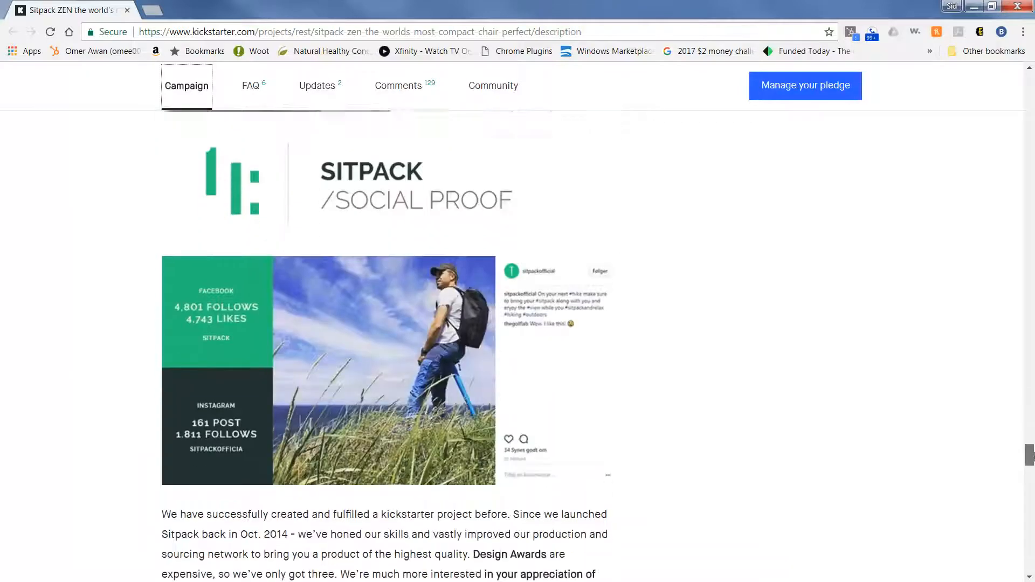
scroll(down, 3)
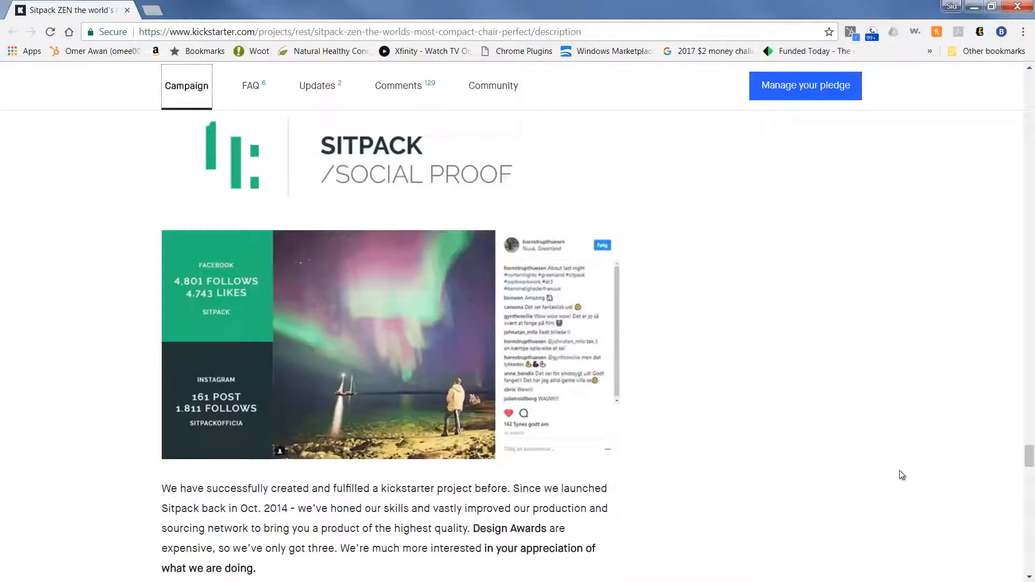
scroll(down, 3)
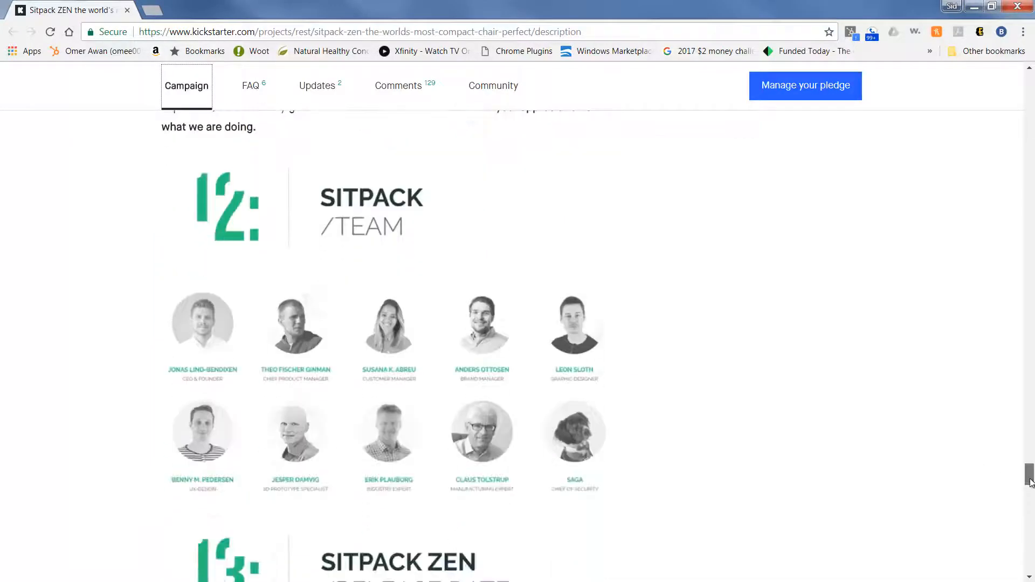
scroll(down, 3)
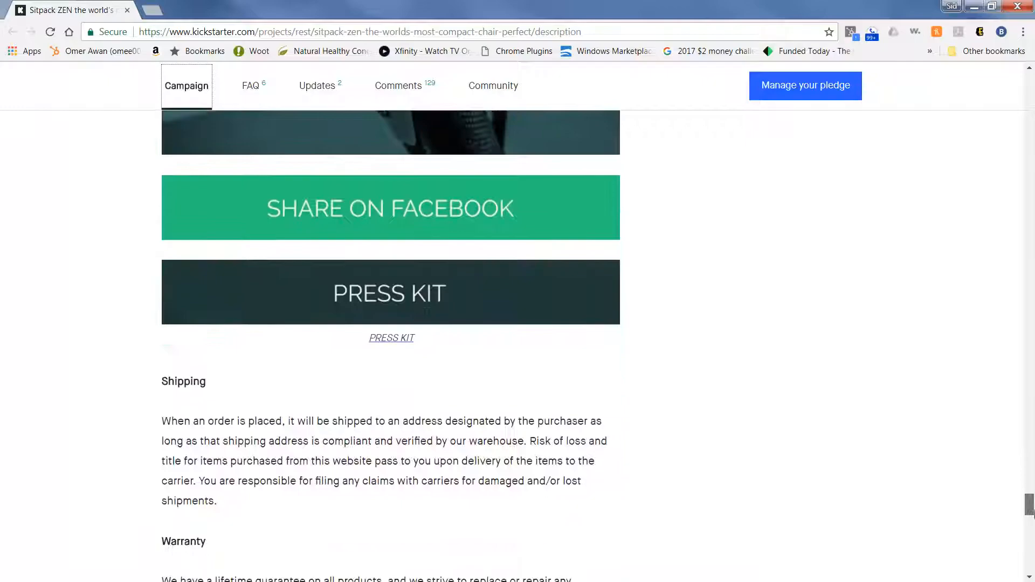
- Scroll back up to the story beside the $176 pledge and $221,124 raised
scroll(up, 3)
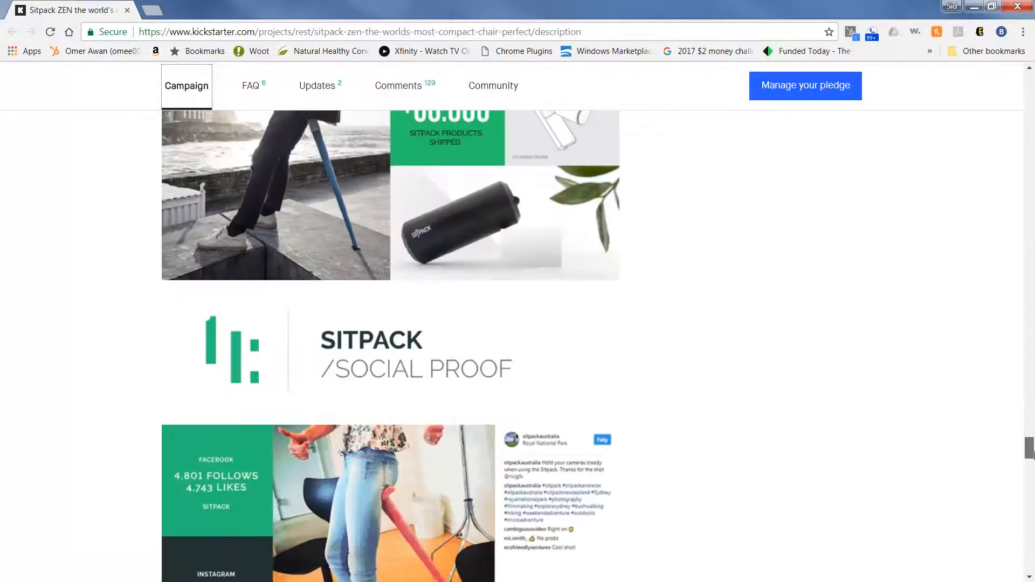
scroll(up, 3)
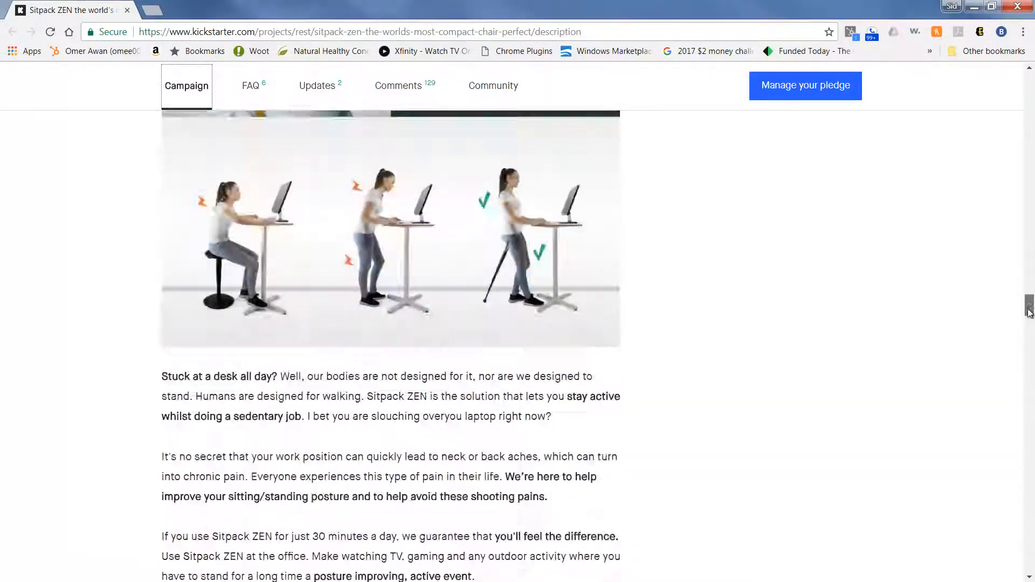
scroll(down, 3)
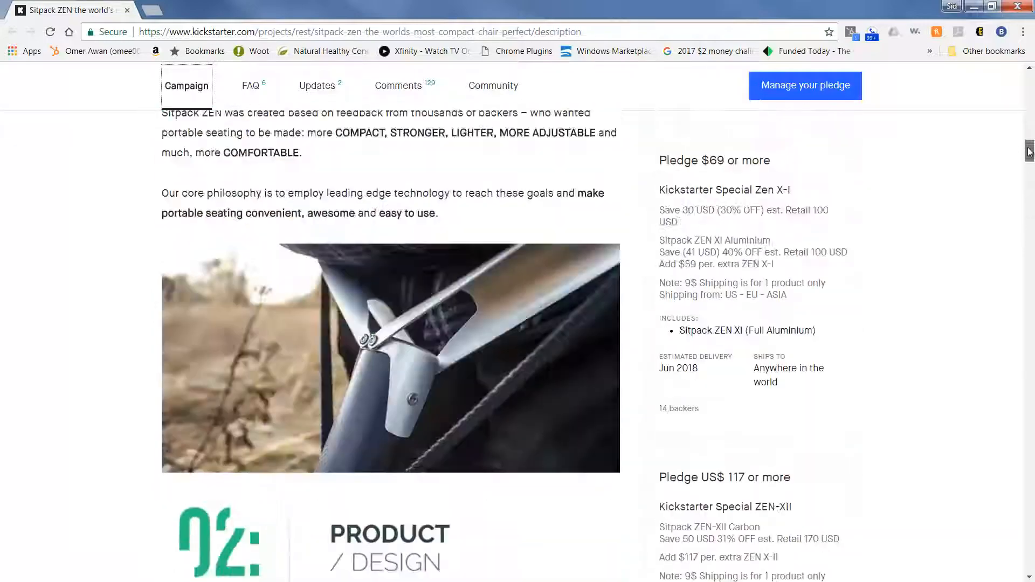
scroll(up, 3)
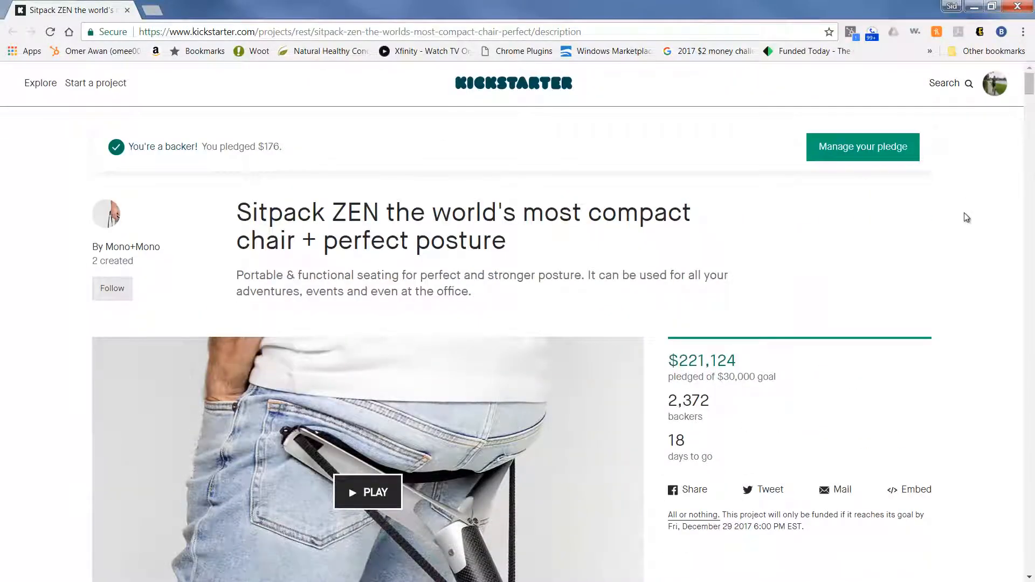
mouse_move(753, 393)
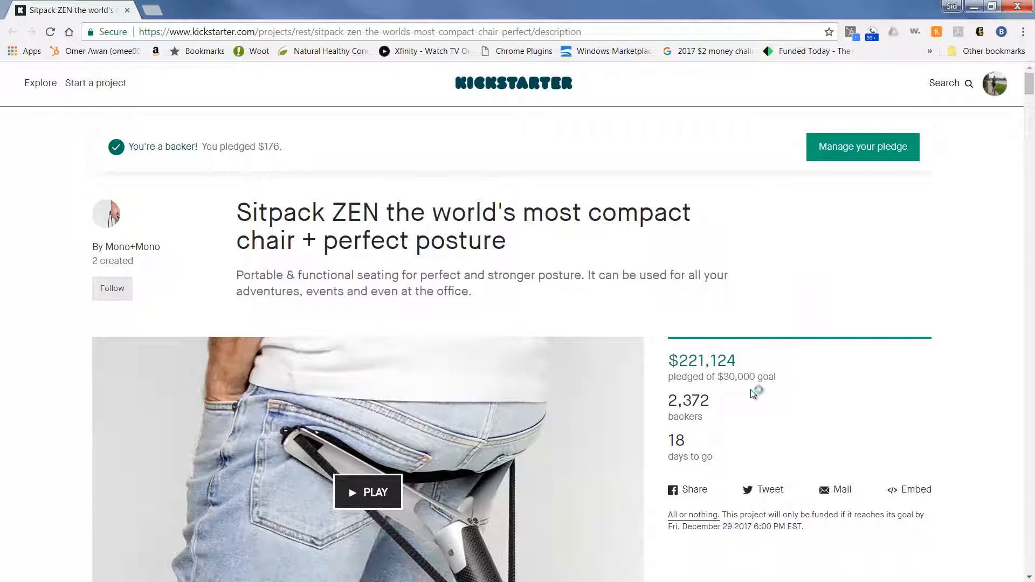
mouse_move(718, 414)
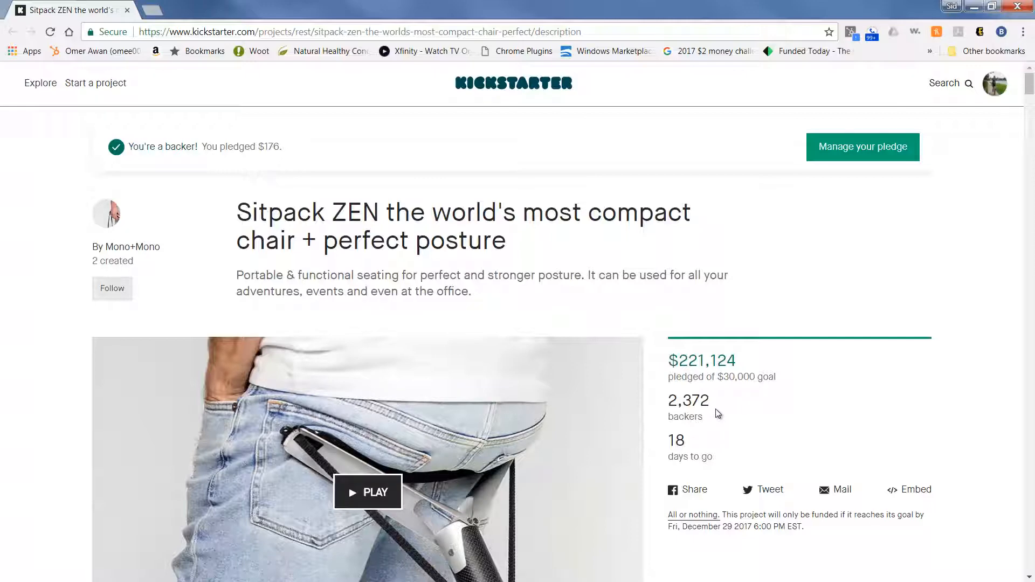
mouse_move(712, 406)
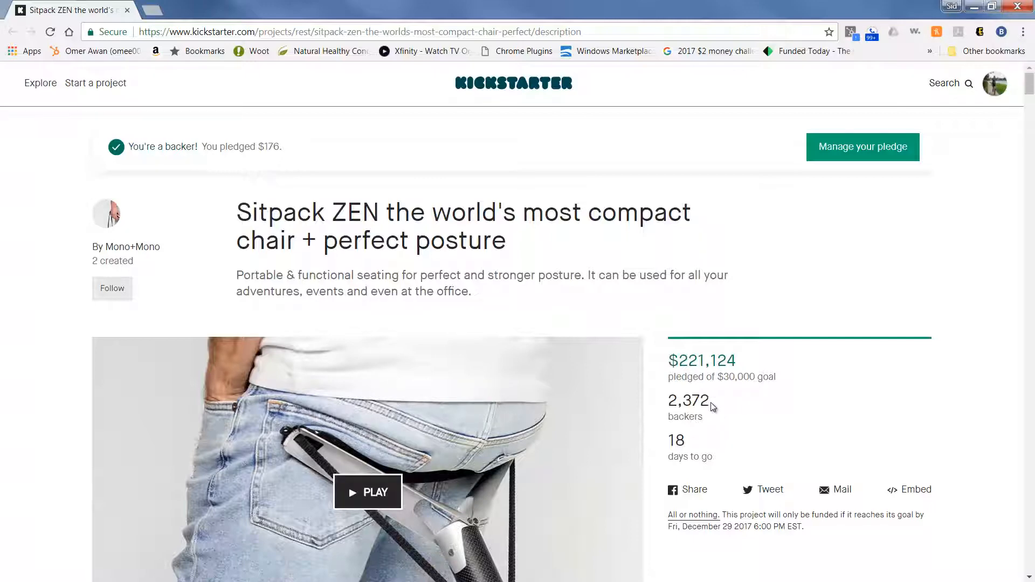